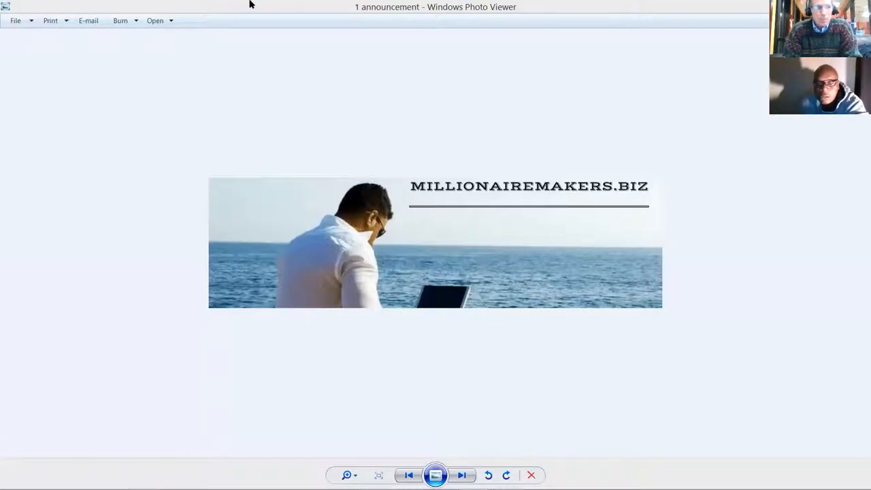
pyautogui.moveTo(304, 58)
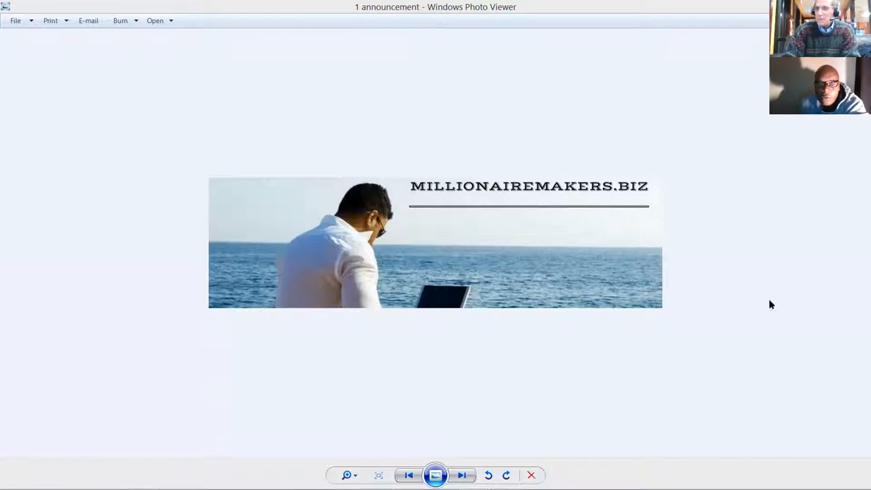
pyautogui.moveTo(817, 328)
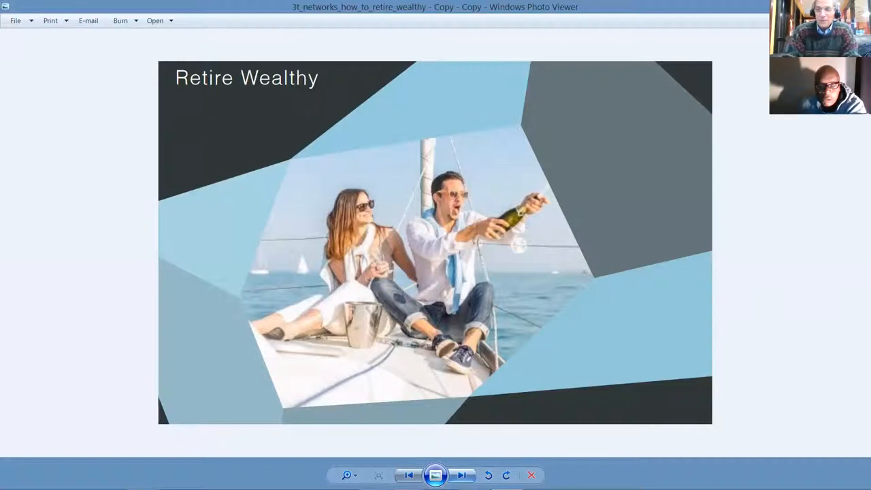
# Advance from the Retire Wealthy image to the '8 reasons why business owners' handshake photo
pyautogui.click(462, 475)
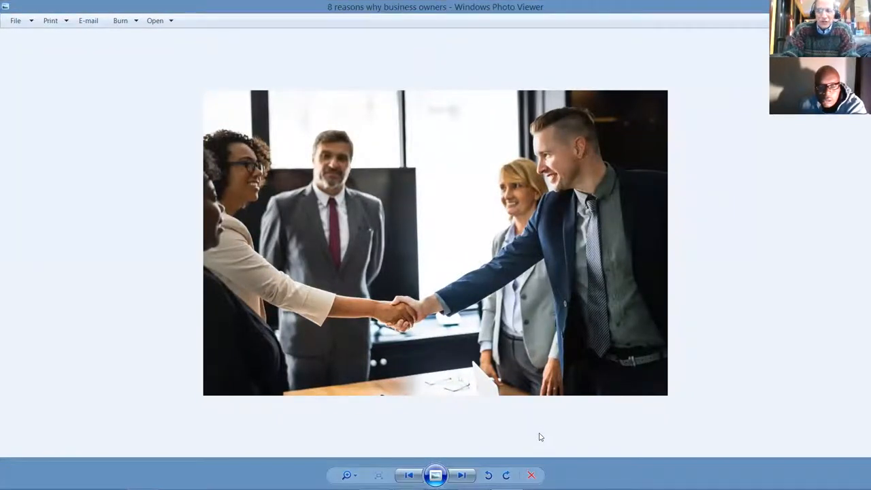
pyautogui.moveTo(522, 437)
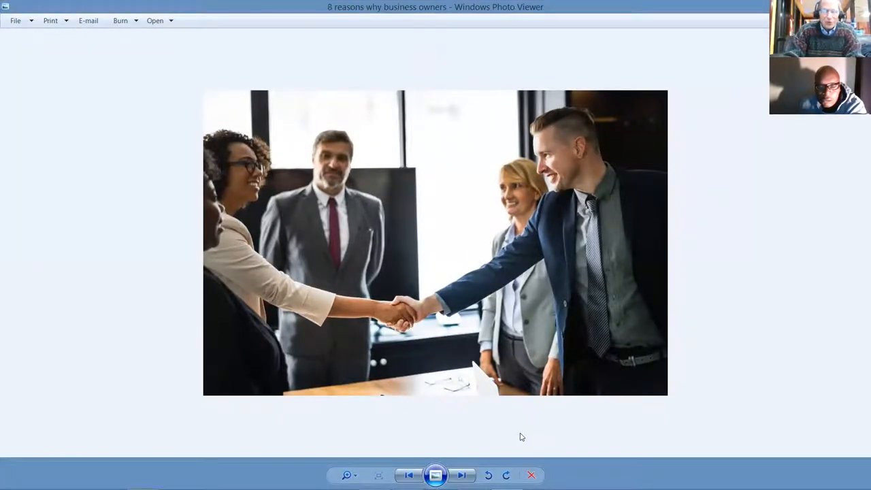
pyautogui.moveTo(472, 434)
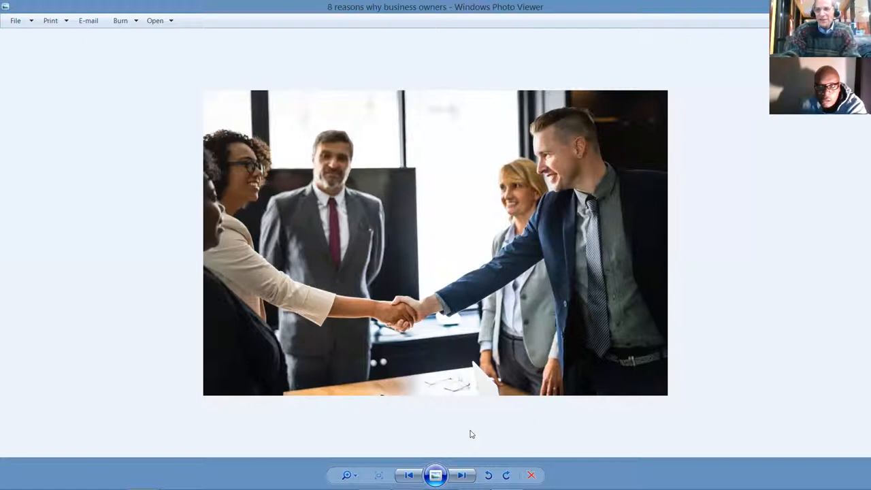
pyautogui.moveTo(129, 372)
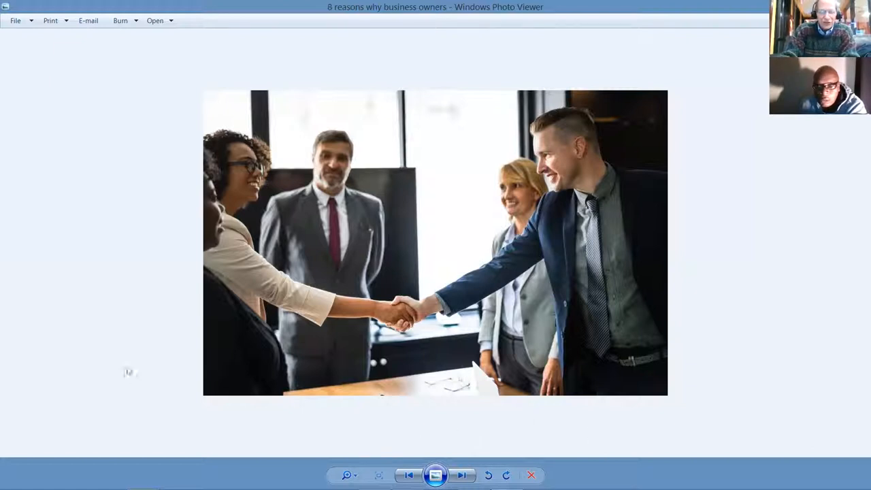
pyautogui.moveTo(90, 429)
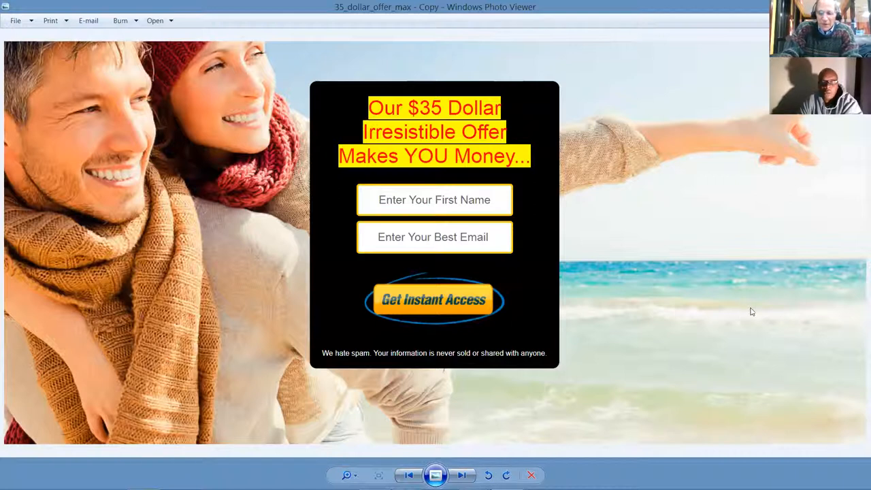
pyautogui.moveTo(839, 327)
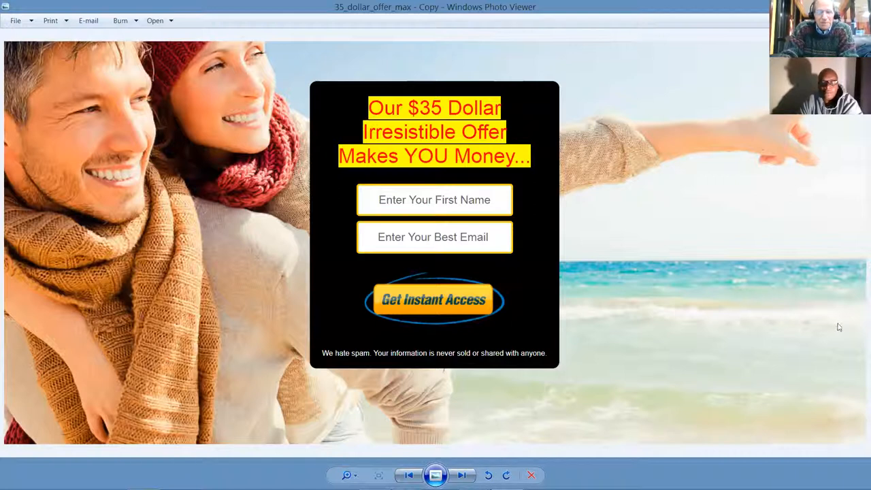
pyautogui.moveTo(858, 232)
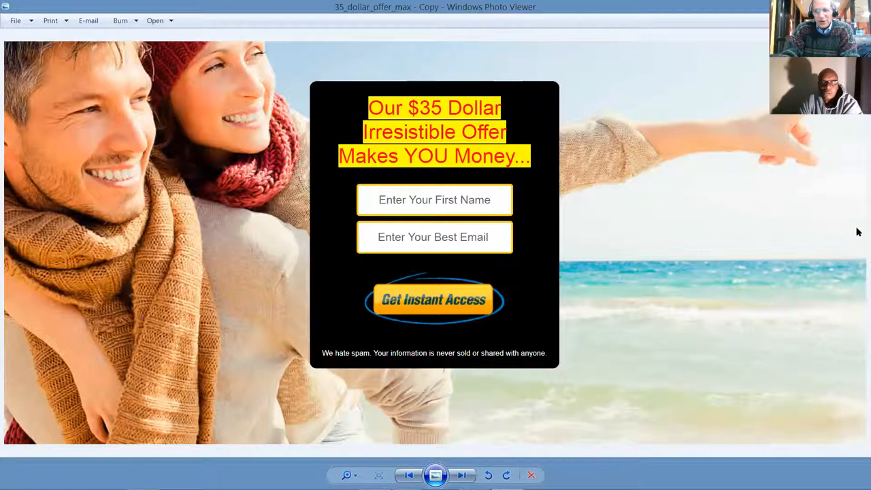
pyautogui.moveTo(545, 387)
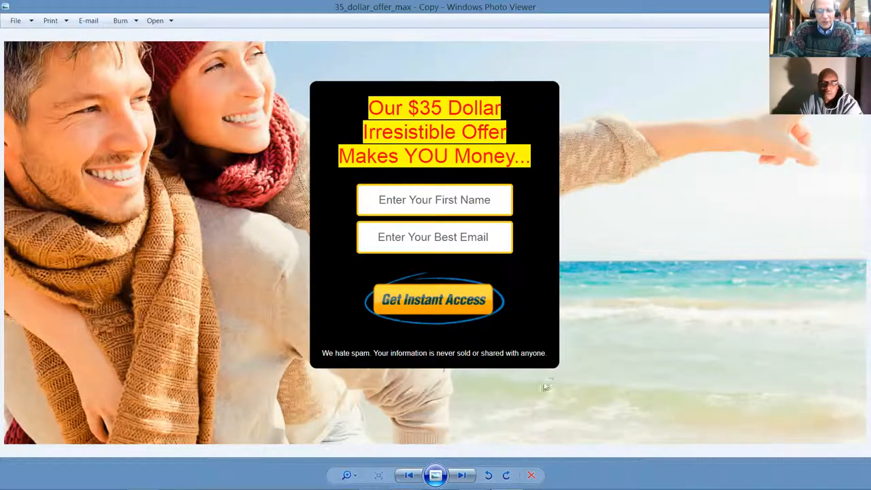
pyautogui.moveTo(462, 475)
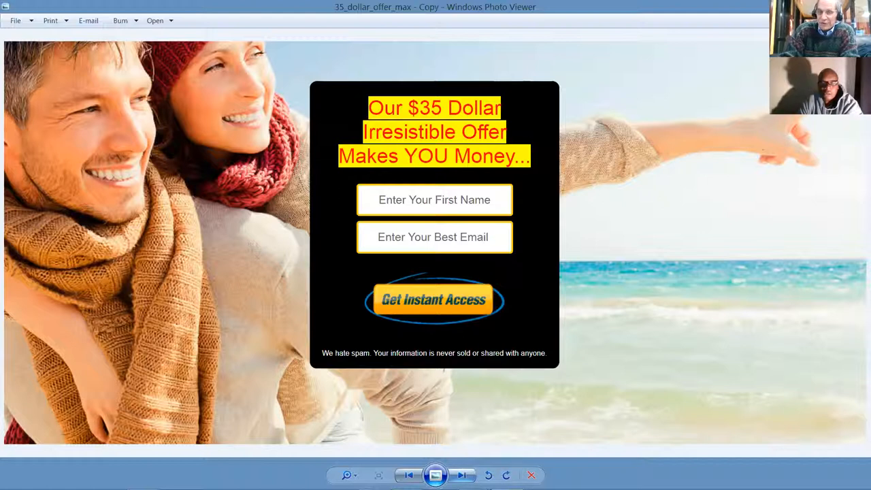
pyautogui.moveTo(462, 475)
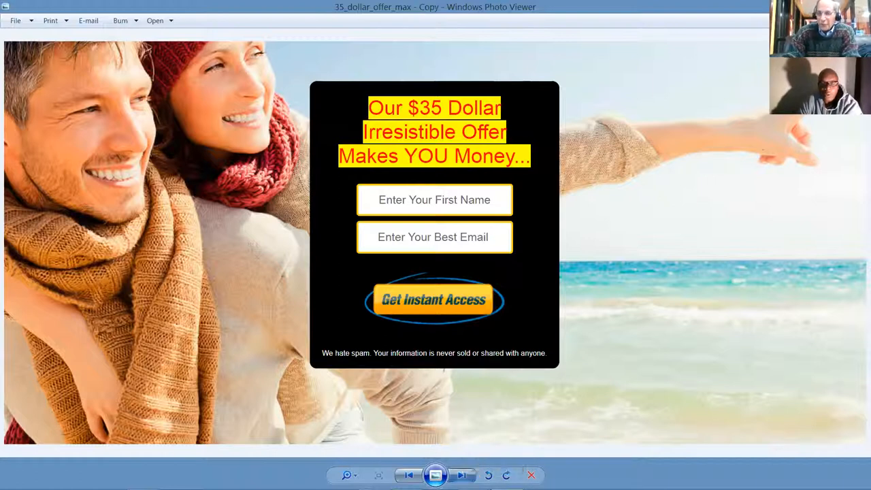
# Advance to the 35_dollar_offer_poster about collections, student loans and a monthly raise
pyautogui.click(461, 475)
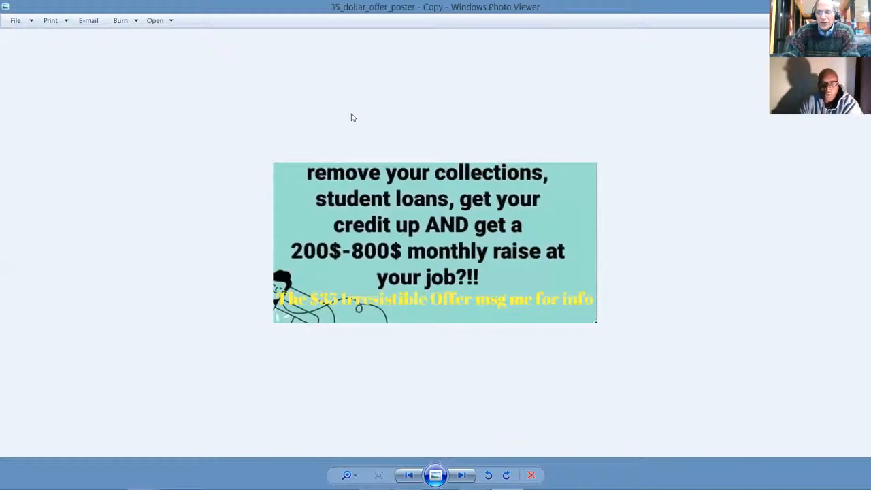
pyautogui.moveTo(495, 213)
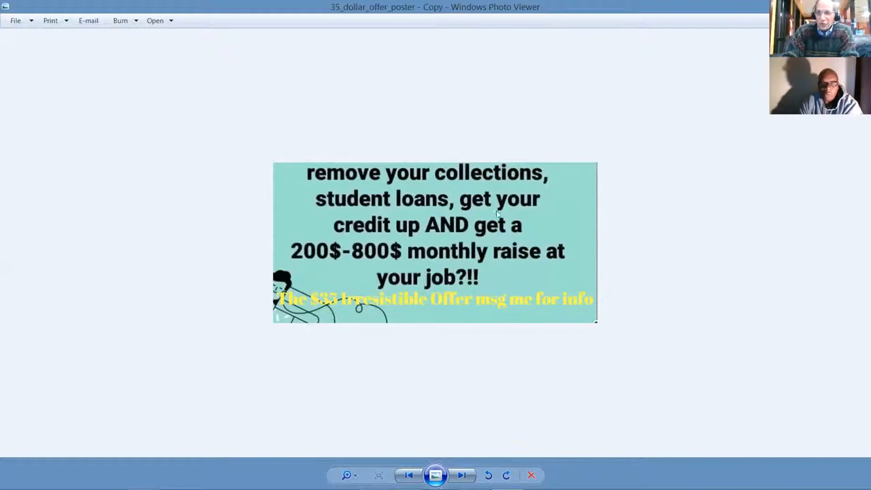
pyautogui.moveTo(422, 219)
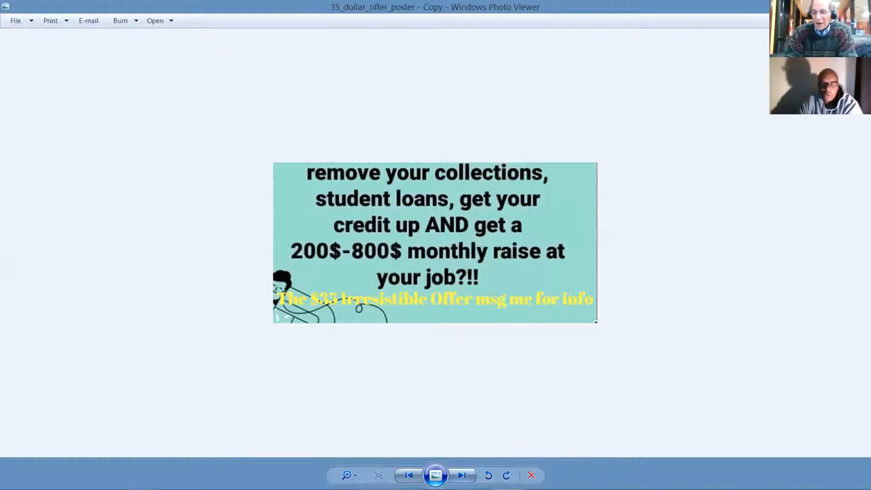
pyautogui.moveTo(462, 476)
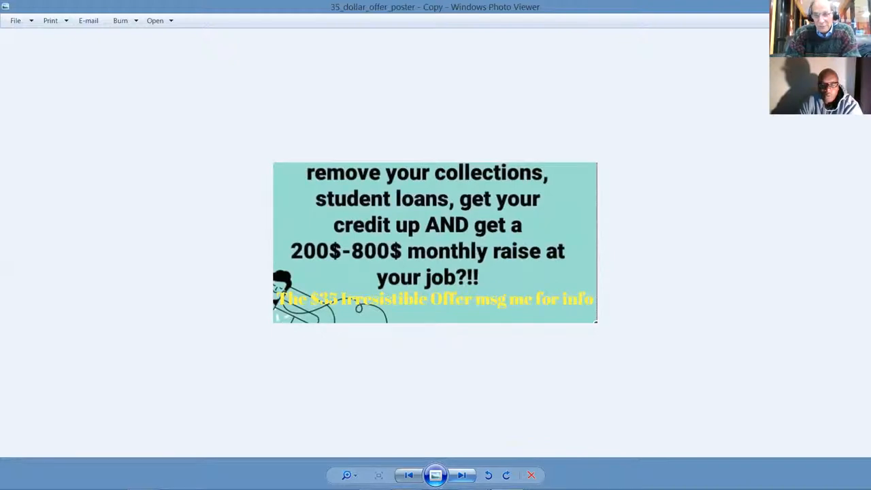
# Show the '70 dollars a week more net' paystub, zoomed in on the net pay rows
pyautogui.click(409, 475)
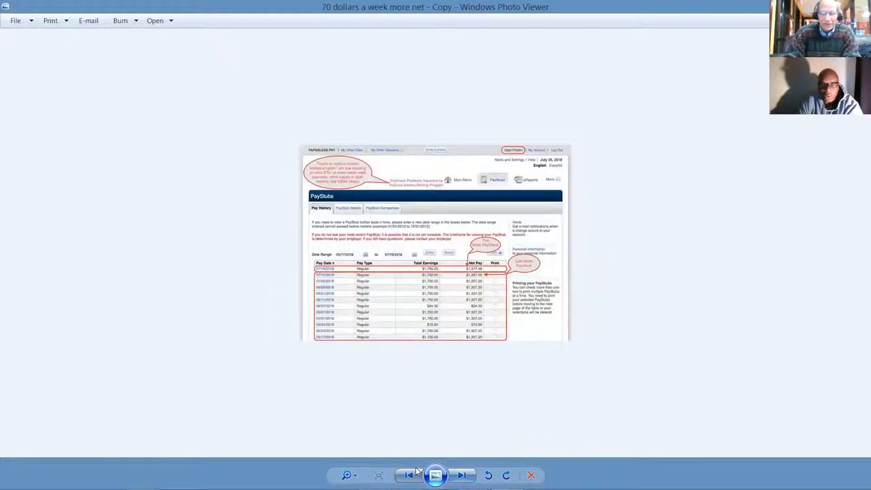
pyautogui.click(348, 475)
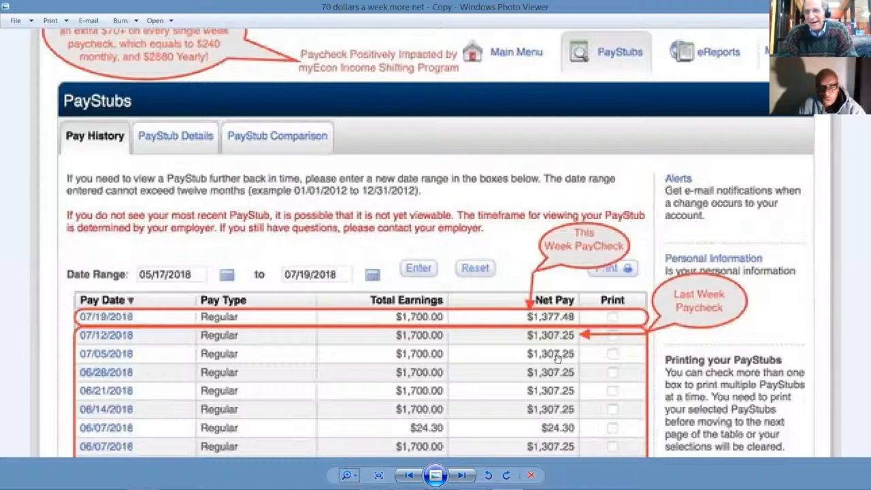
pyautogui.moveTo(811, 209)
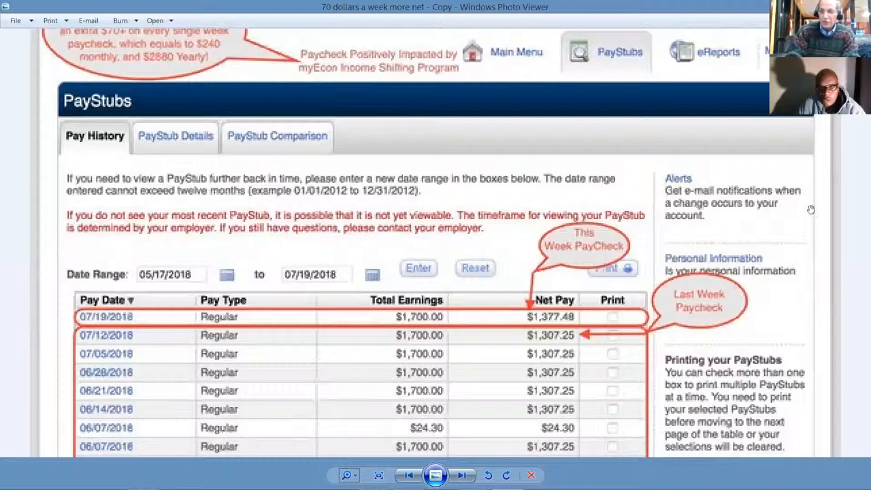
pyautogui.moveTo(463, 289)
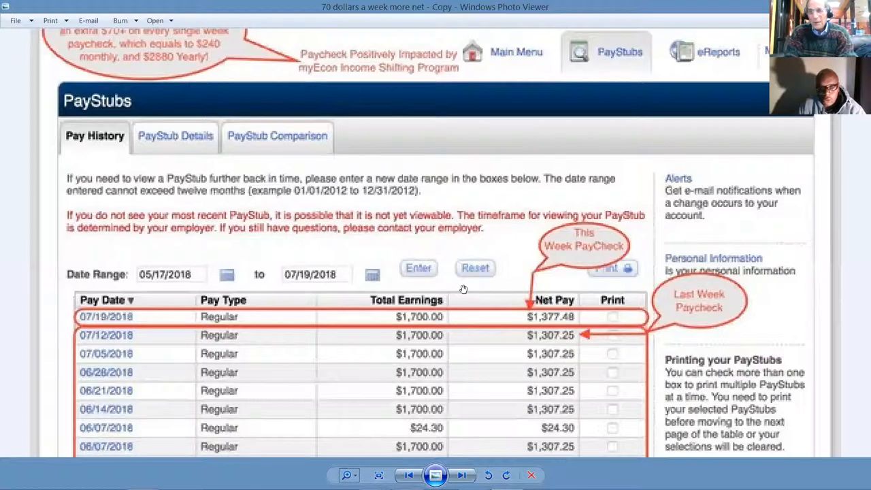
pyautogui.moveTo(504, 302)
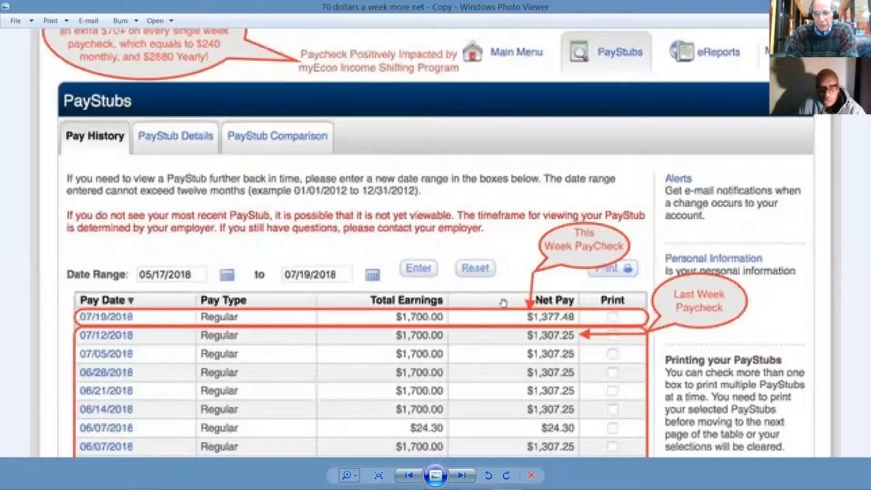
pyautogui.moveTo(552, 332)
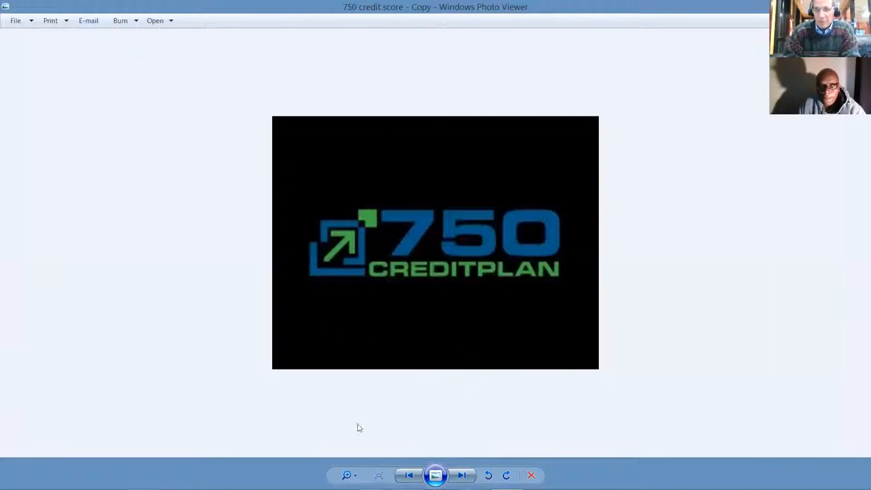
pyautogui.moveTo(463, 475)
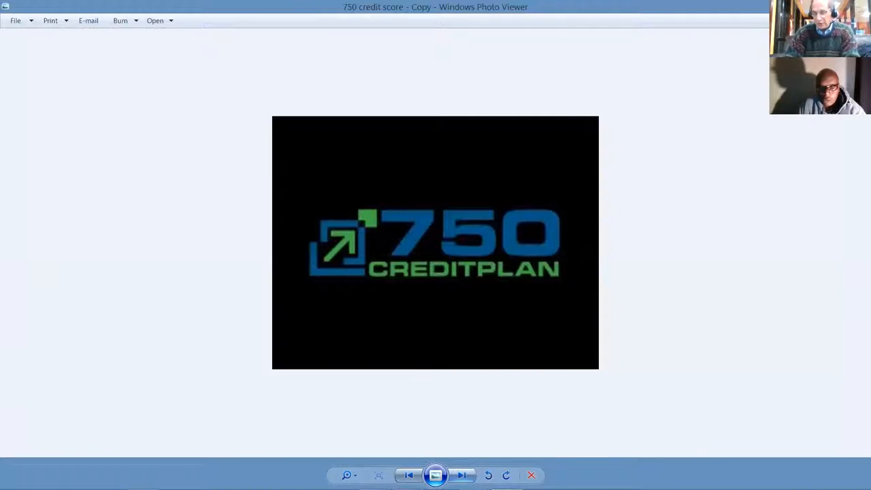
pyautogui.moveTo(462, 475)
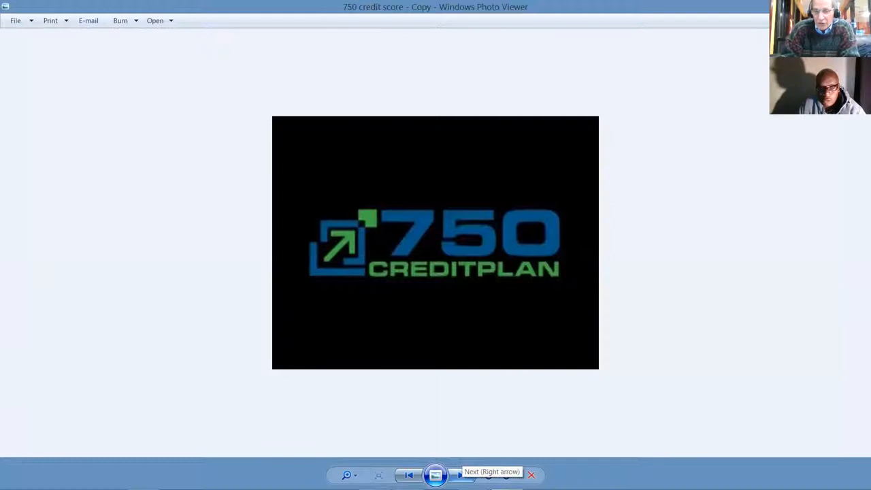
pyautogui.moveTo(459, 474)
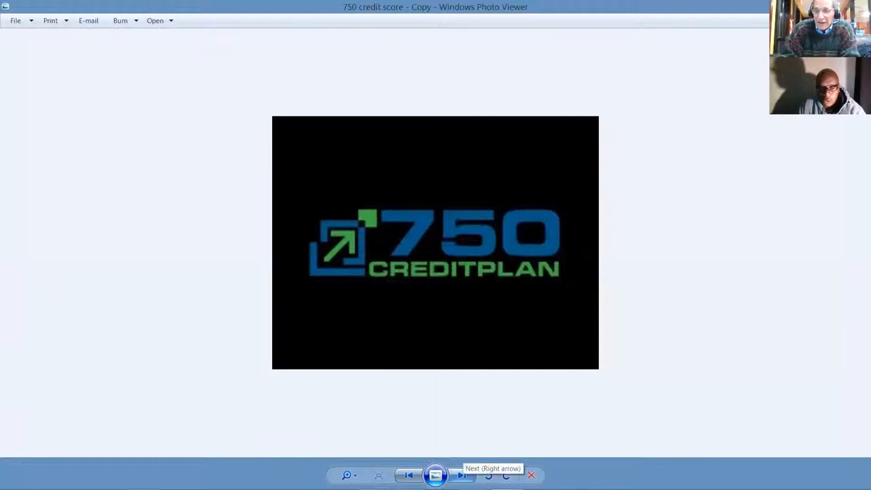
# Advance past the 750 CREDITPLAN logo to the '750 credit score pro' car pricing ad
pyautogui.click(461, 475)
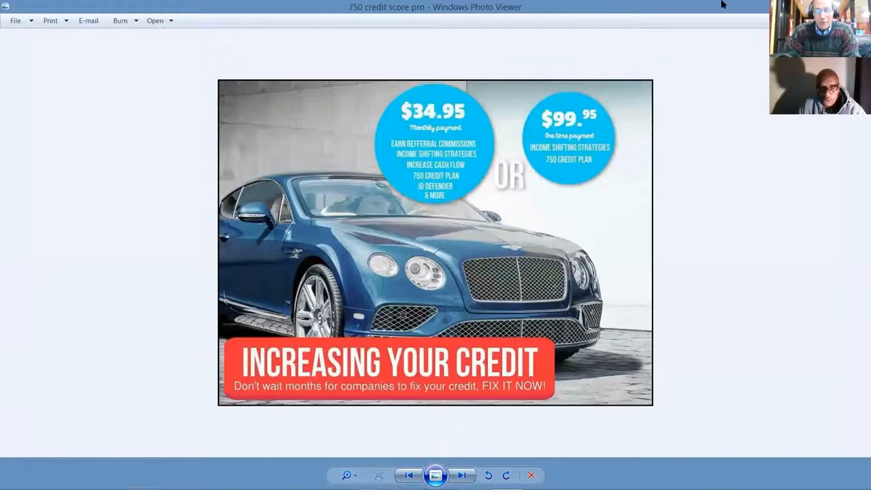
pyautogui.moveTo(436, 129)
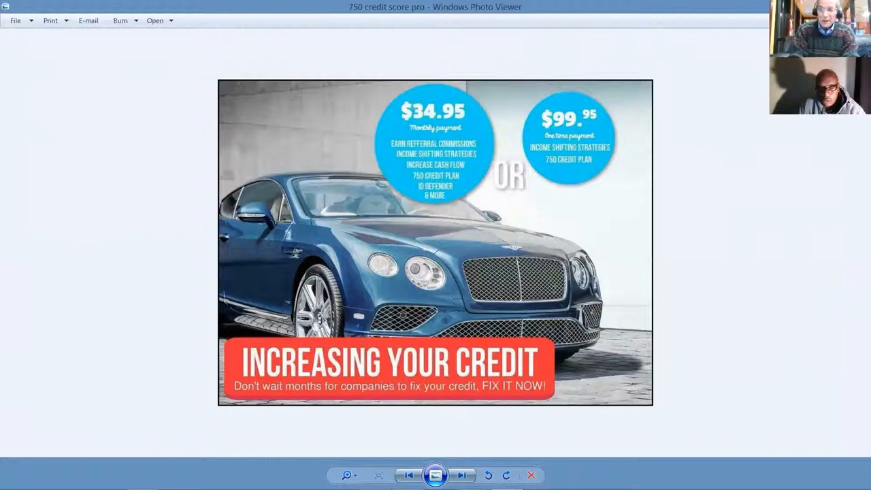
pyautogui.moveTo(462, 475)
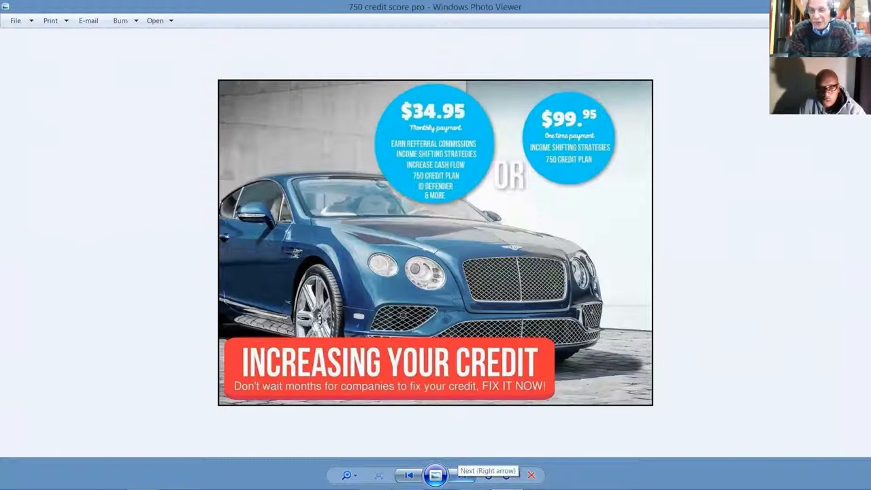
# Page through the microphone, coin rolls and auto policy images to the NOTHING BUT MONEY page
pyautogui.click(462, 476)
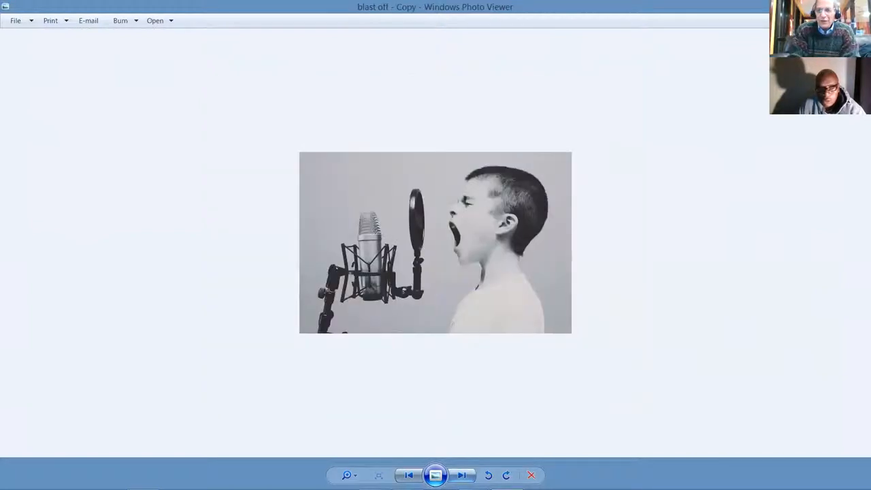
pyautogui.click(462, 475)
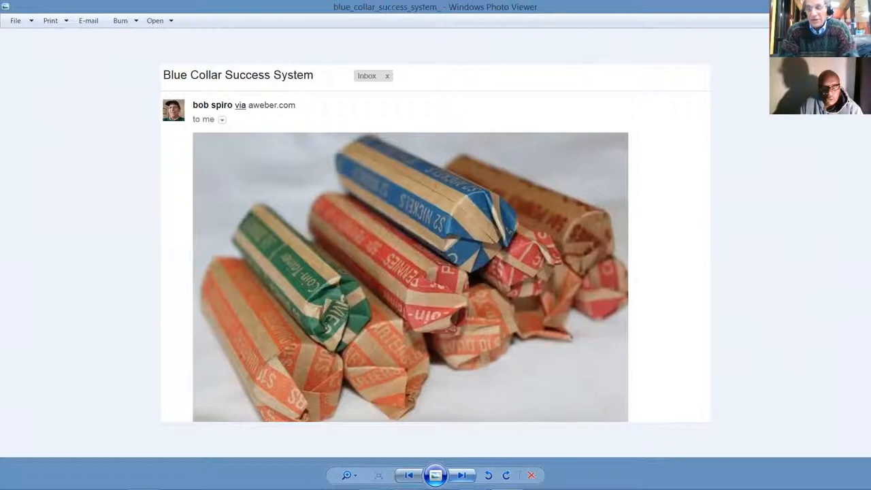
pyautogui.moveTo(632, 471)
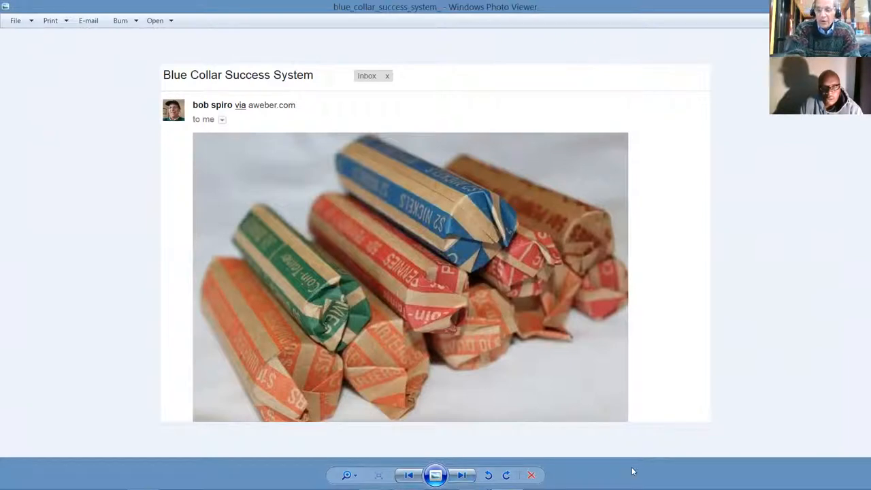
pyautogui.moveTo(477, 475)
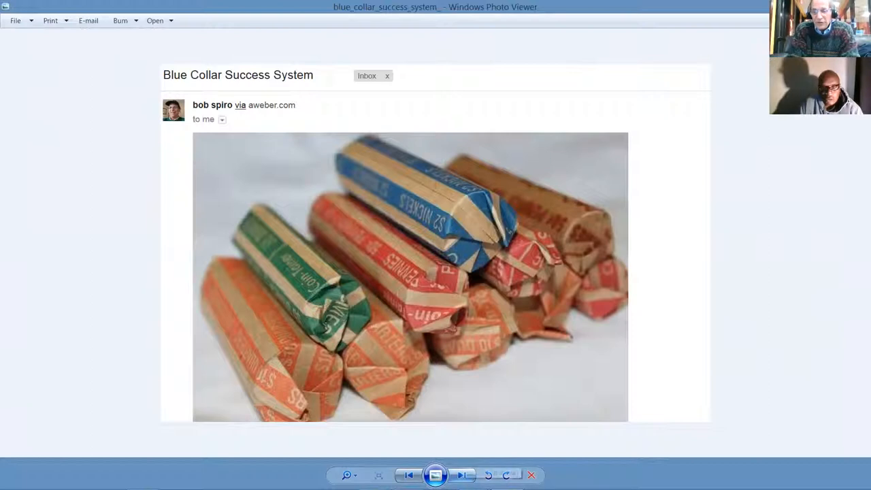
pyautogui.moveTo(465, 474)
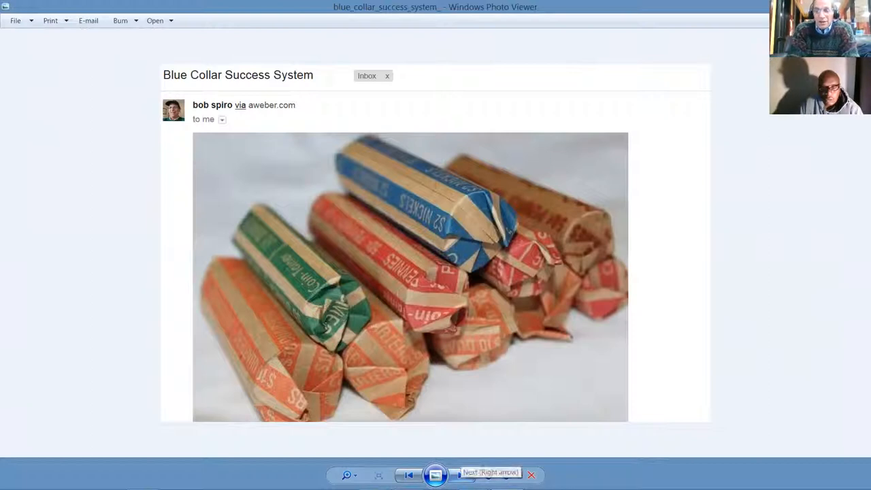
pyautogui.click(463, 474)
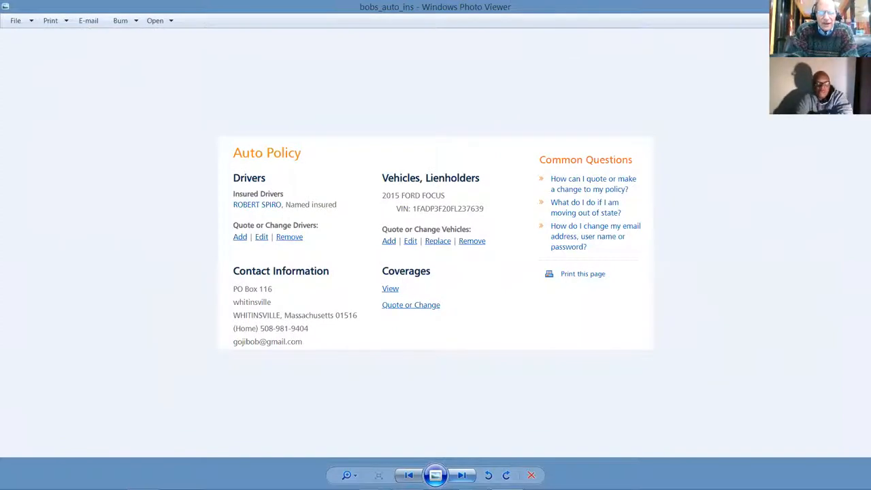
pyautogui.click(462, 475)
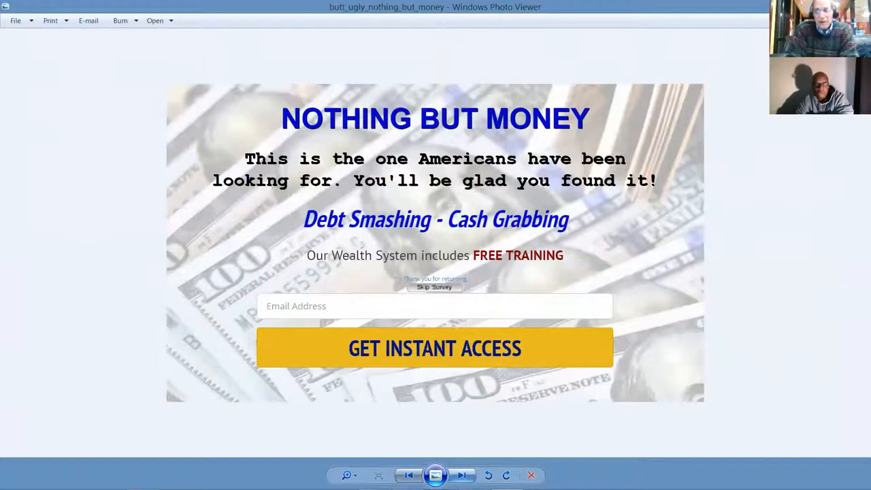
pyautogui.moveTo(466, 363)
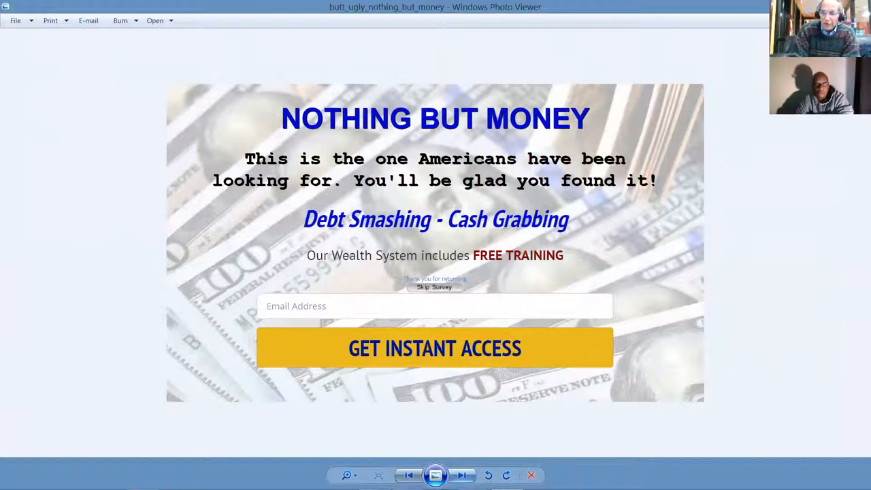
pyautogui.moveTo(462, 476)
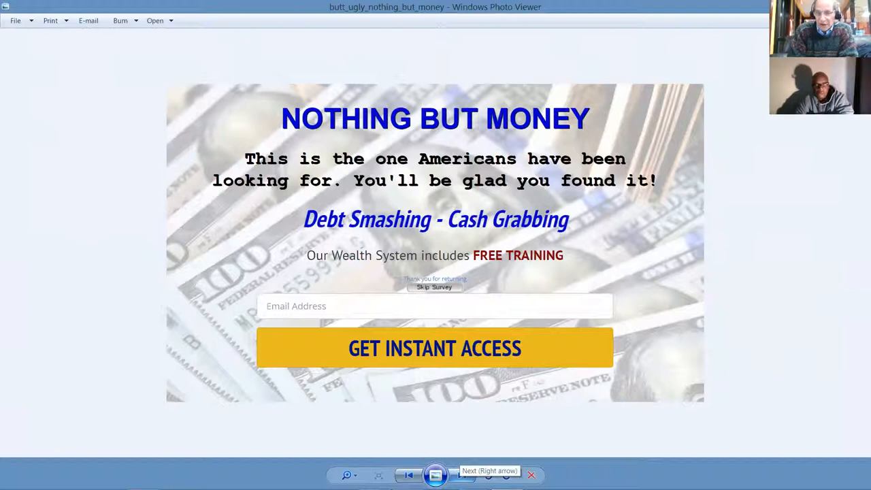
# Page past My Lead Gen Secret and NOW HIRING to the $500-per-day weird trick ad
pyautogui.click(462, 475)
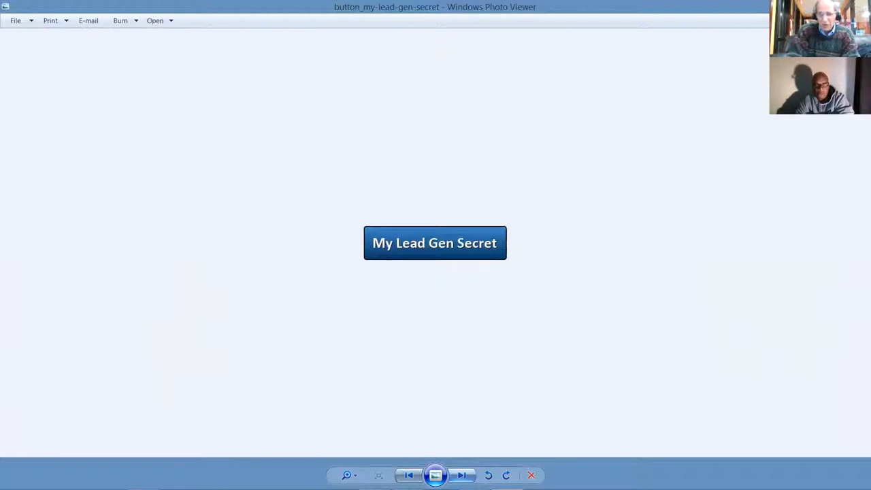
pyautogui.click(462, 475)
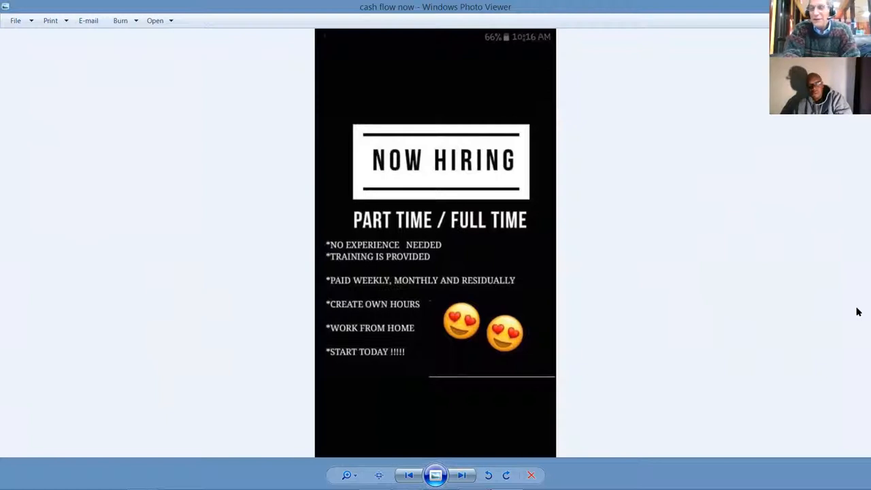
pyautogui.click(461, 475)
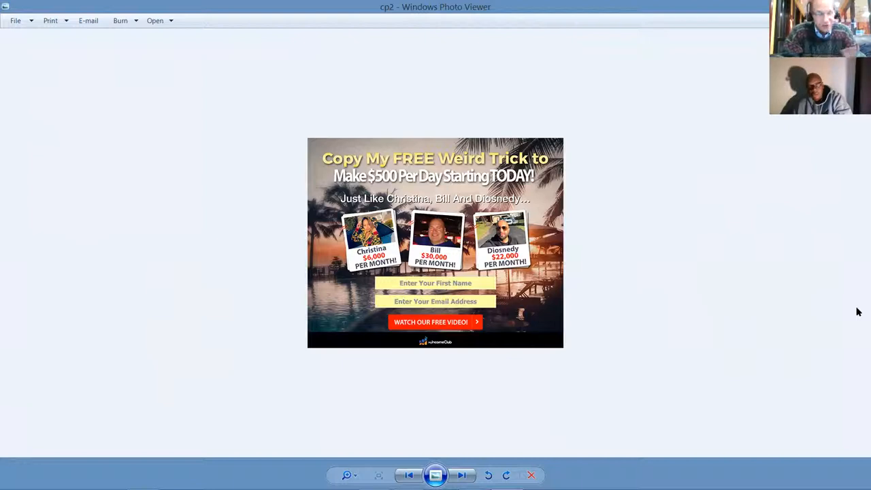
# Page through the dropout trick, push-button system and paid-while-sleeping ads to the scissors photo
pyautogui.click(462, 475)
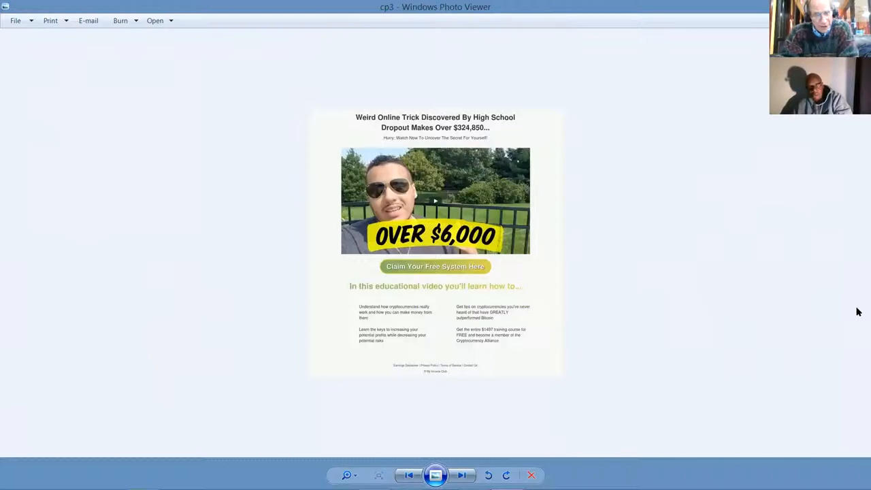
pyautogui.click(462, 475)
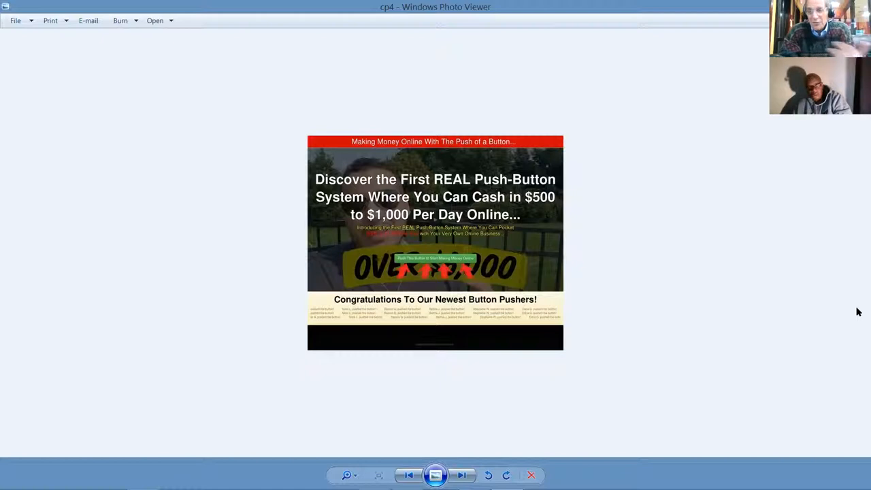
pyautogui.click(461, 475)
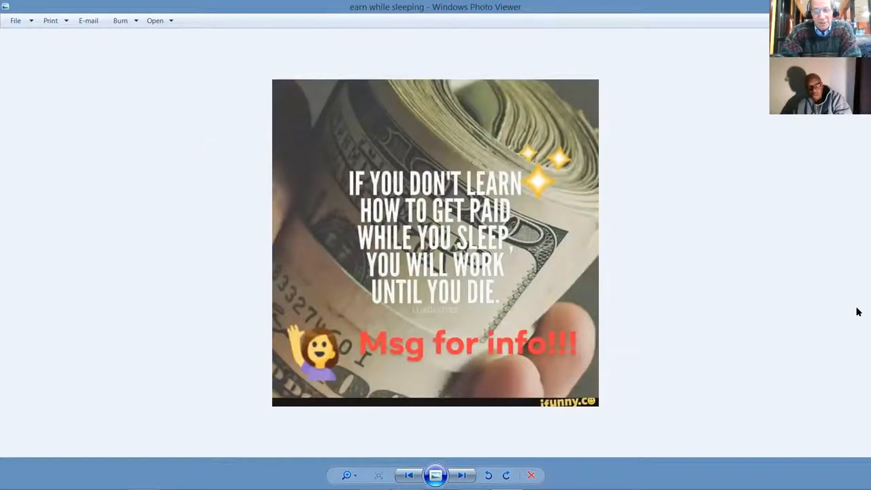
pyautogui.click(461, 476)
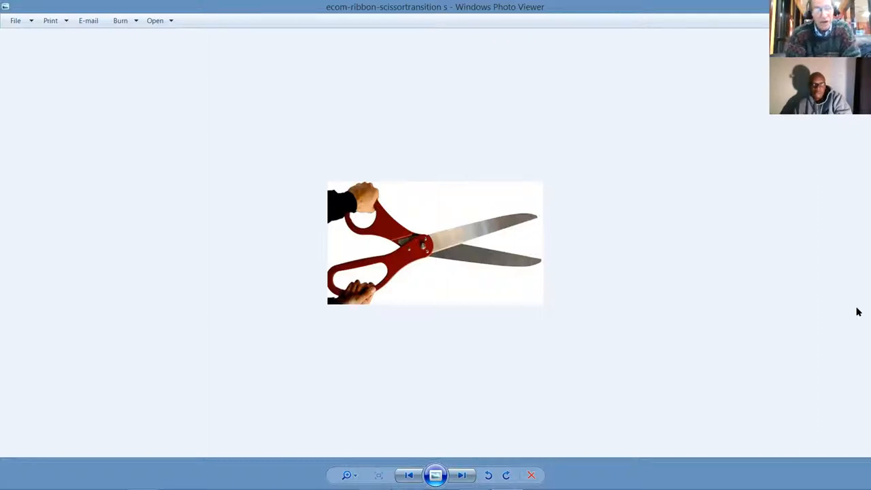
# Page past the Facebook logo and free webinar ad to the good versus bad credit chart
pyautogui.click(461, 475)
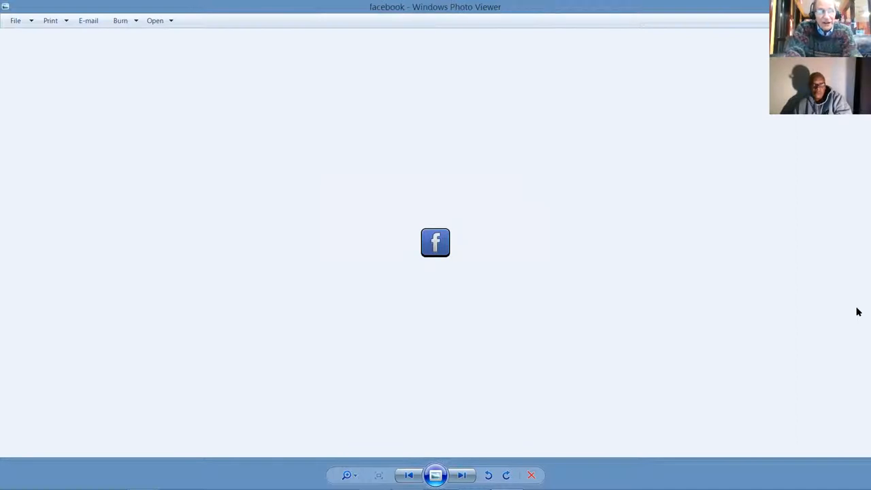
pyautogui.click(461, 475)
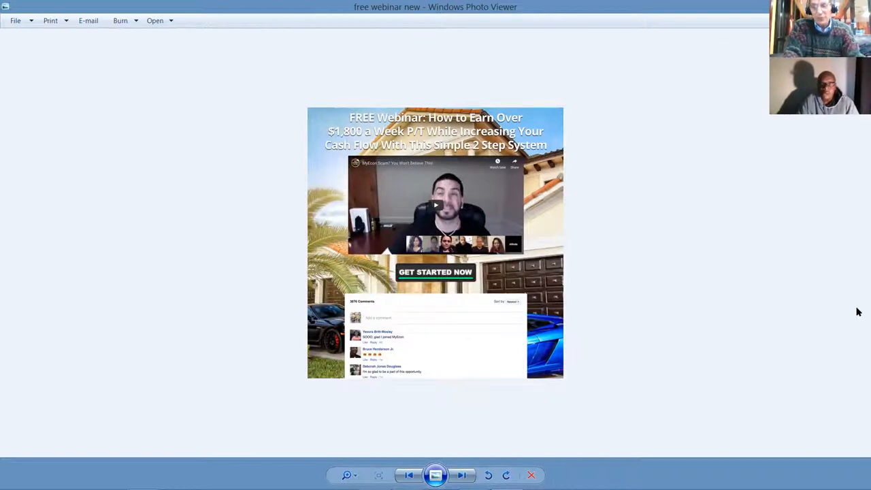
pyautogui.click(462, 475)
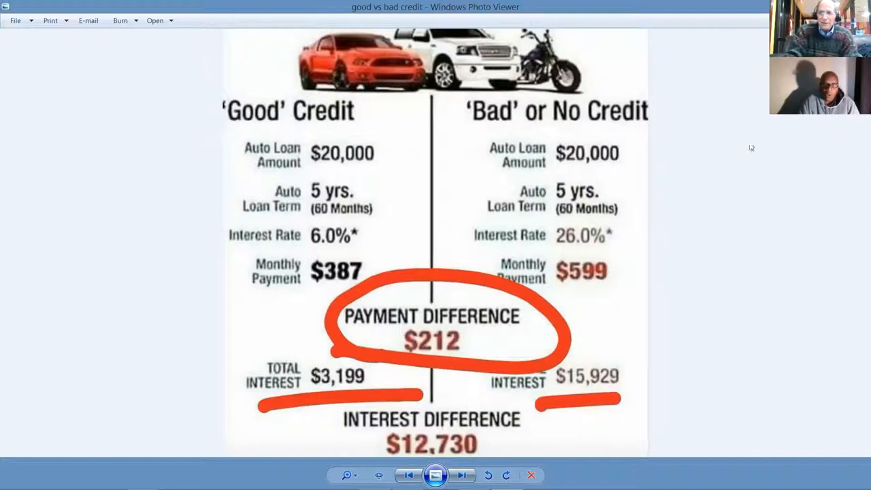
pyautogui.moveTo(562, 176)
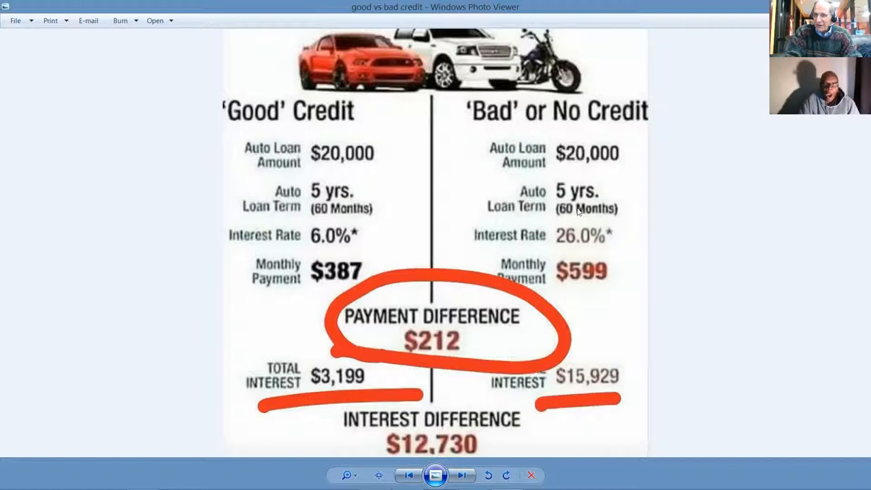
pyautogui.moveTo(580, 238)
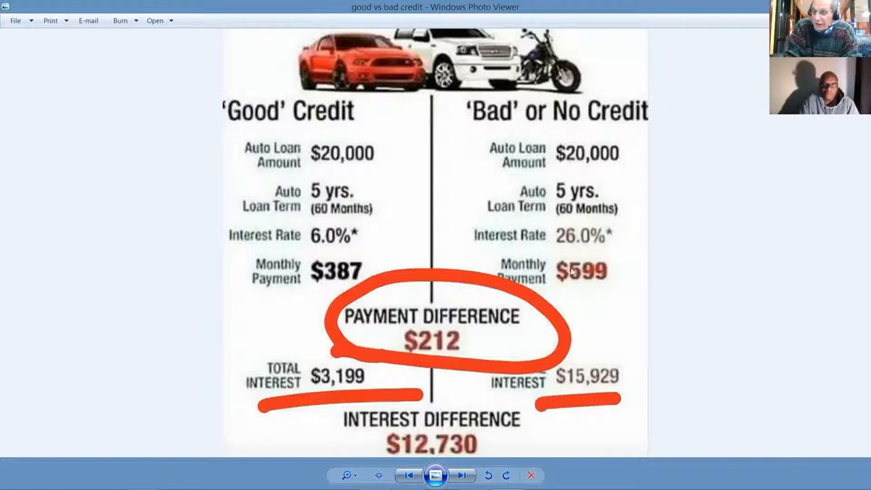
pyautogui.moveTo(605, 288)
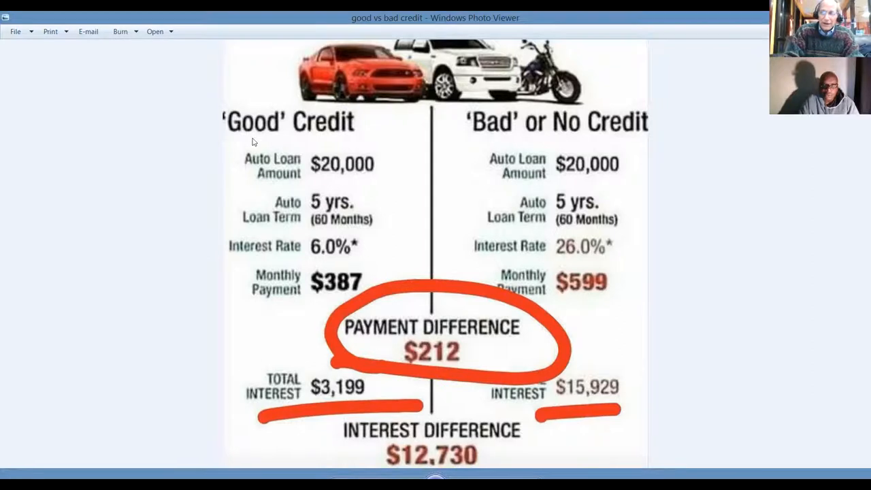
pyautogui.moveTo(330, 182)
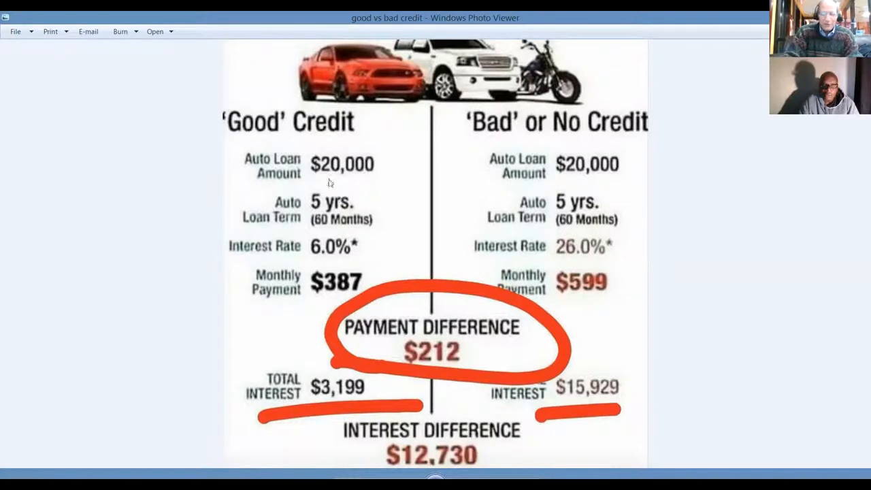
pyautogui.moveTo(280, 250)
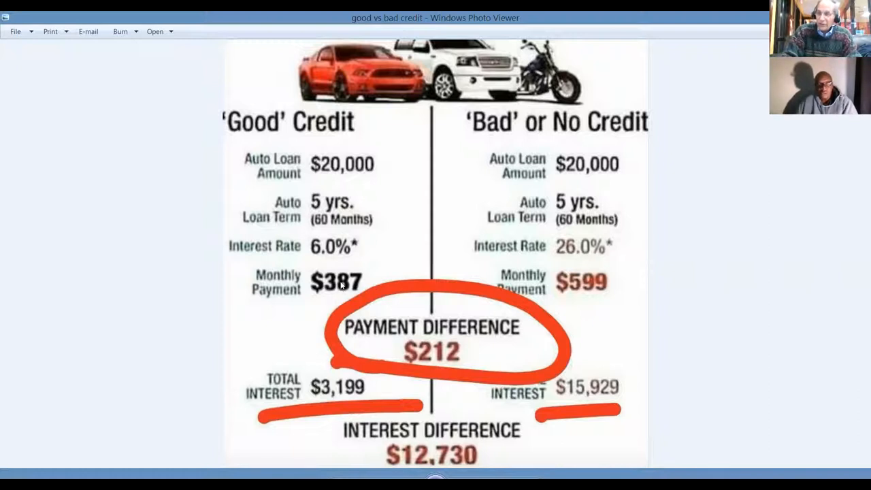
pyautogui.moveTo(456, 366)
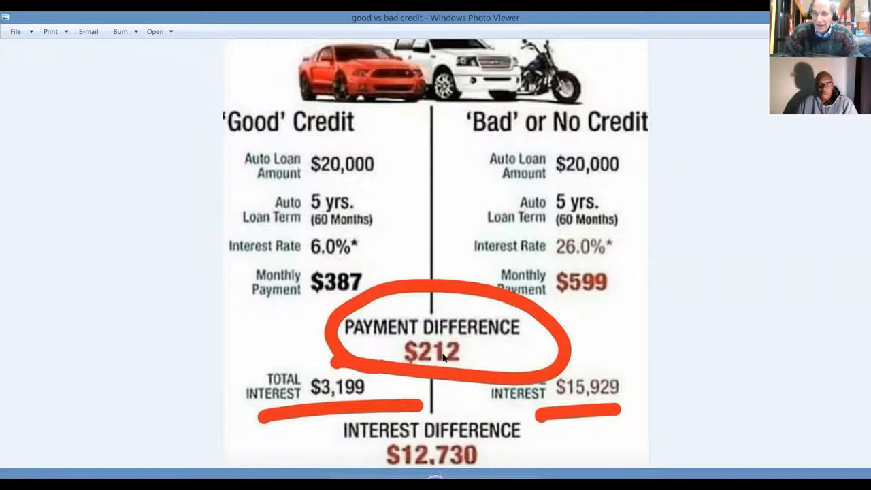
pyautogui.moveTo(451, 460)
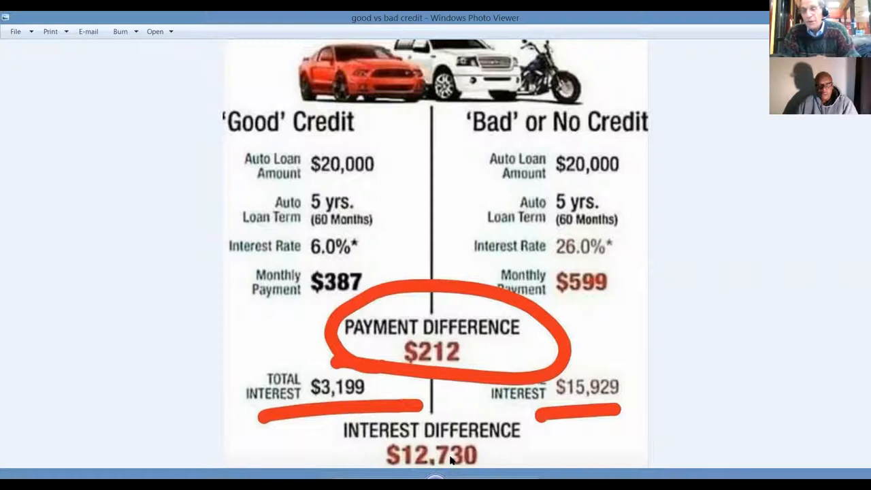
pyautogui.moveTo(859, 355)
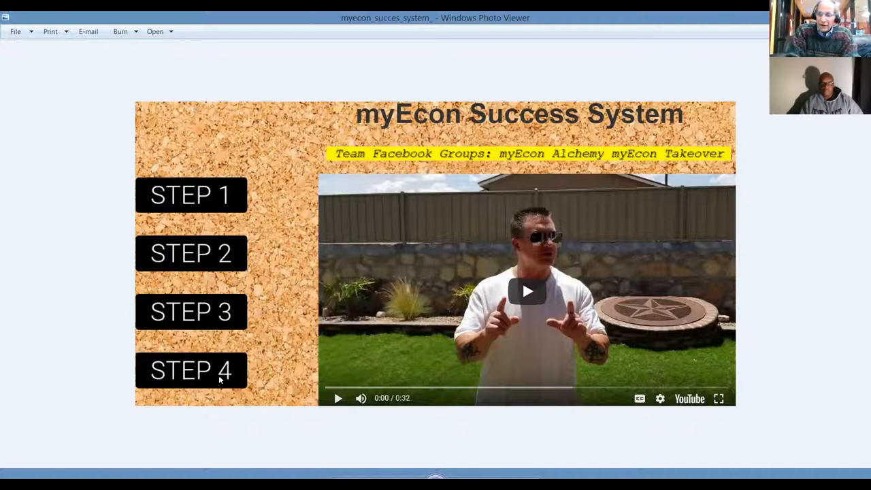
pyautogui.moveTo(179, 374)
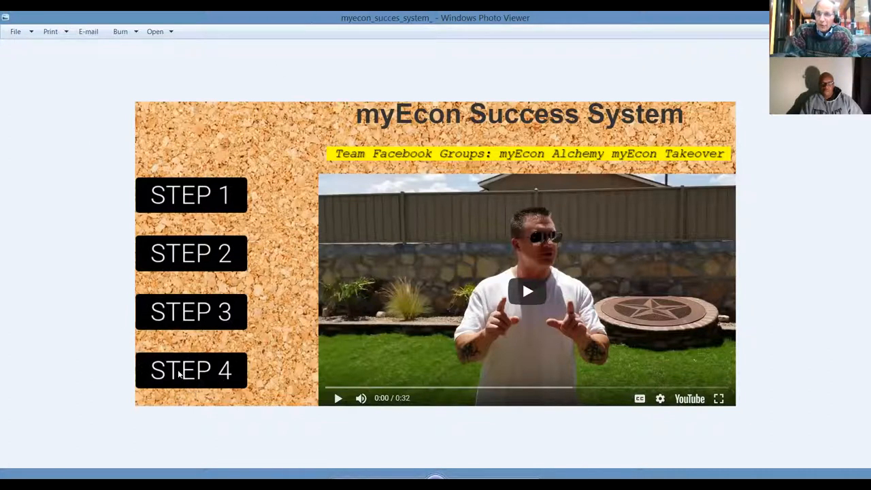
pyautogui.moveTo(859, 406)
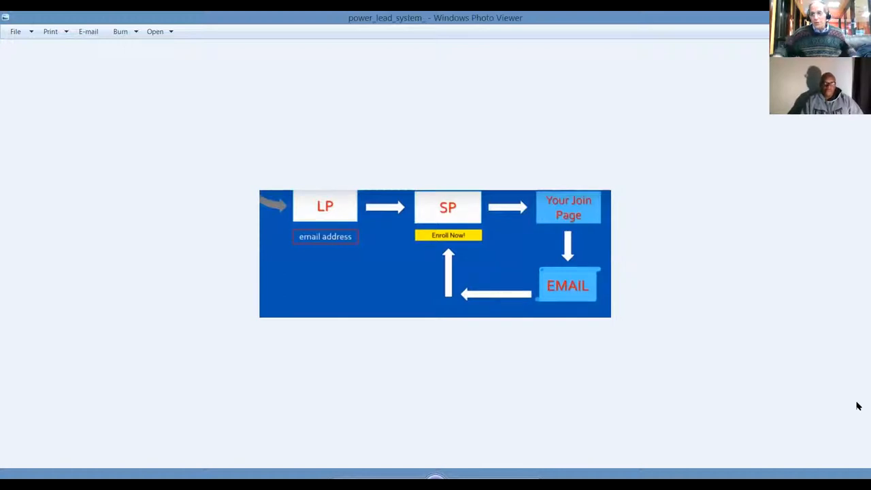
pyautogui.moveTo(723, 156)
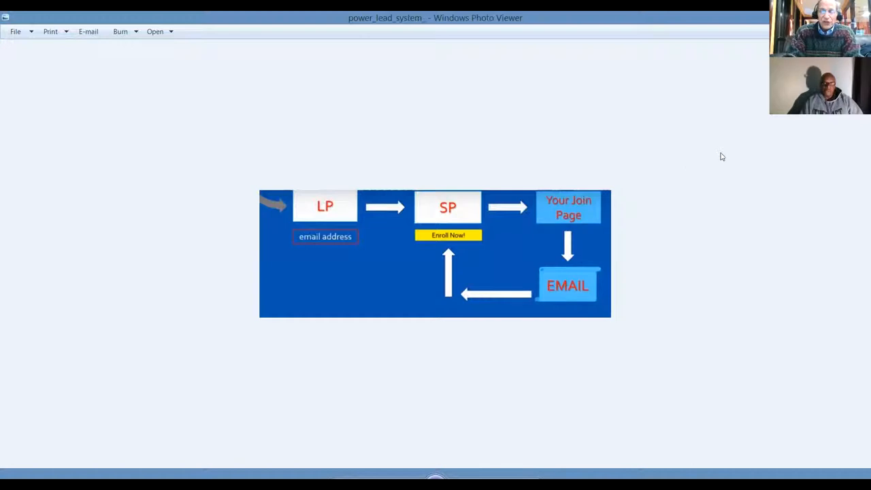
pyautogui.moveTo(331, 196)
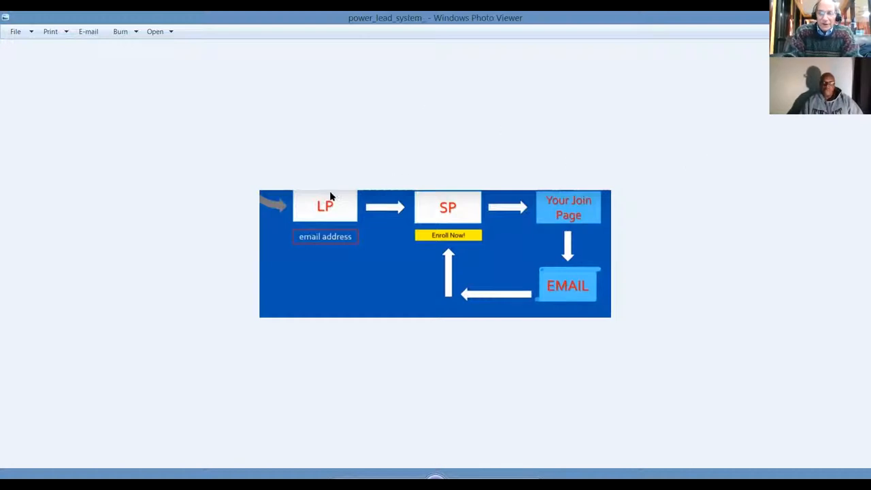
pyautogui.moveTo(333, 217)
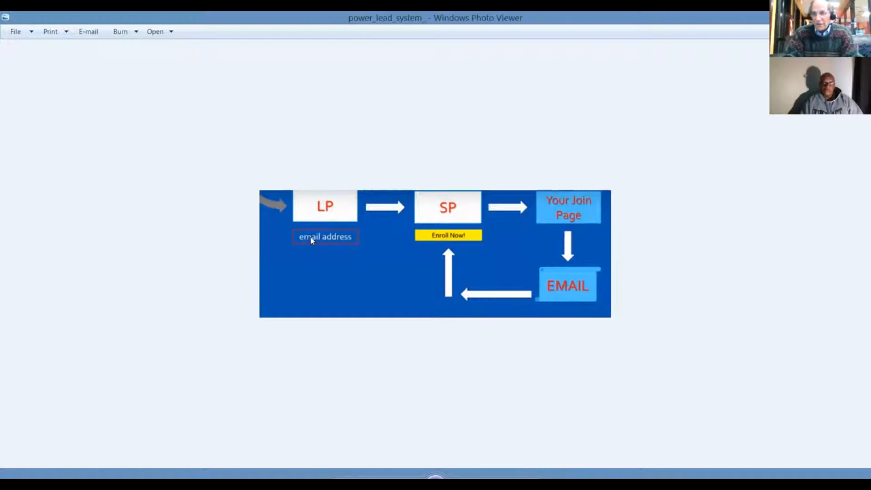
pyautogui.moveTo(309, 222)
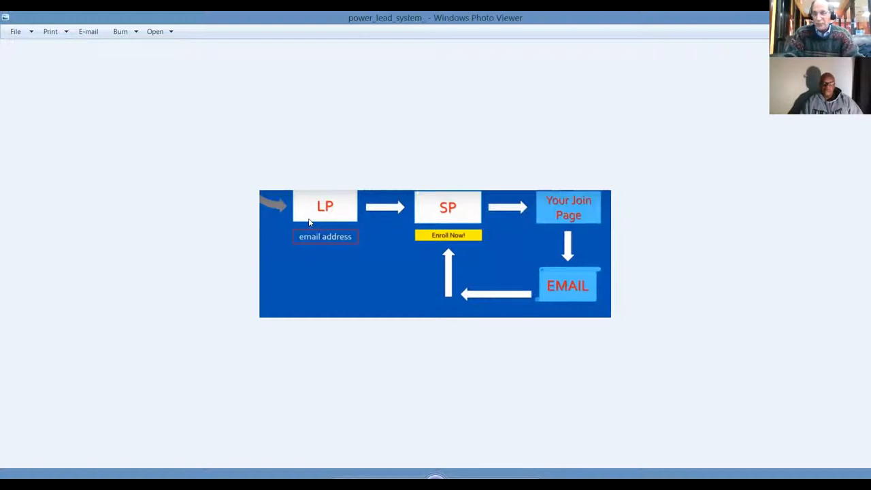
pyautogui.moveTo(459, 211)
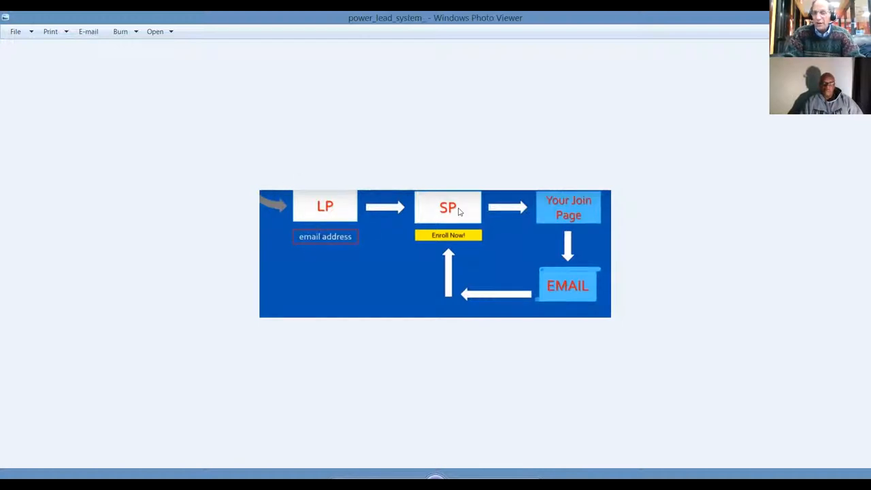
pyautogui.moveTo(462, 219)
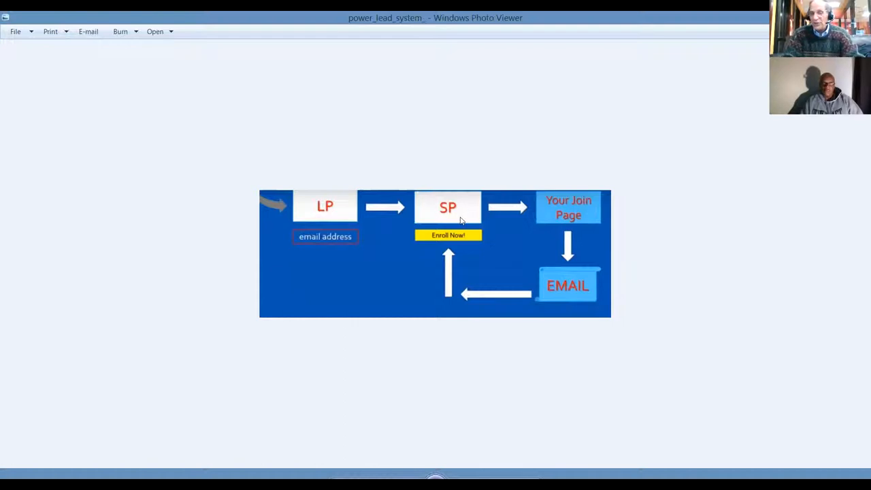
pyautogui.moveTo(575, 217)
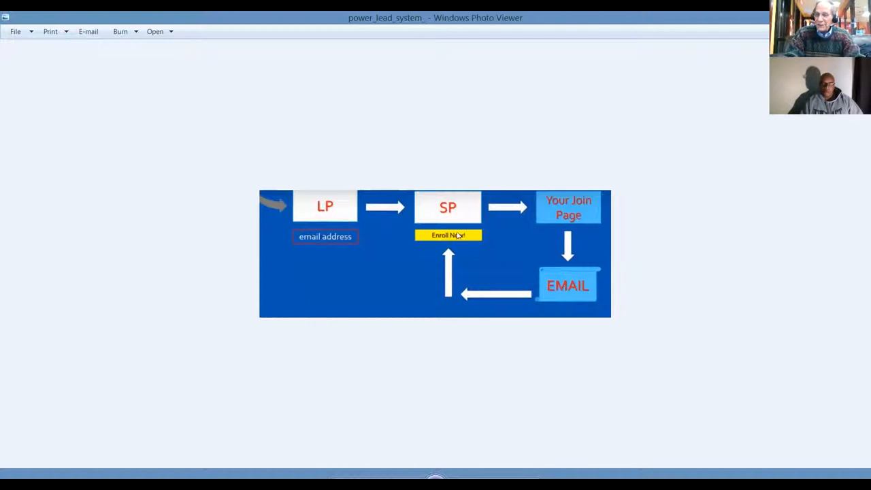
pyautogui.moveTo(435, 246)
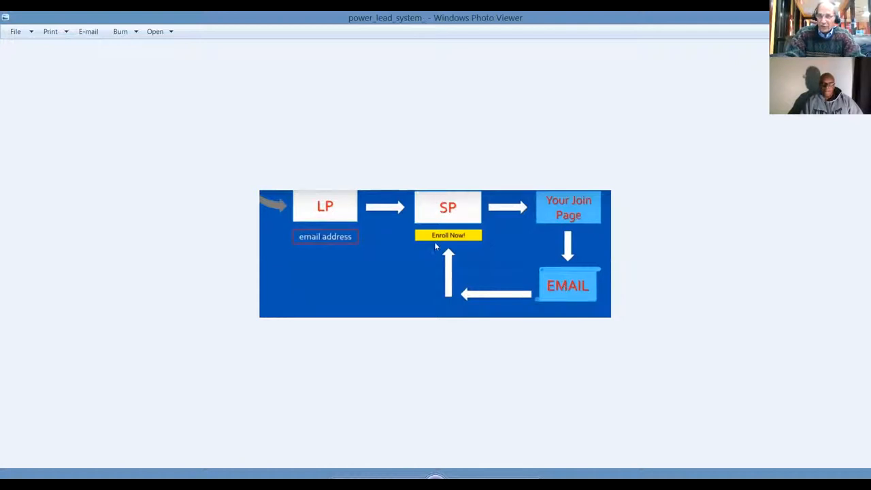
pyautogui.moveTo(781, 250)
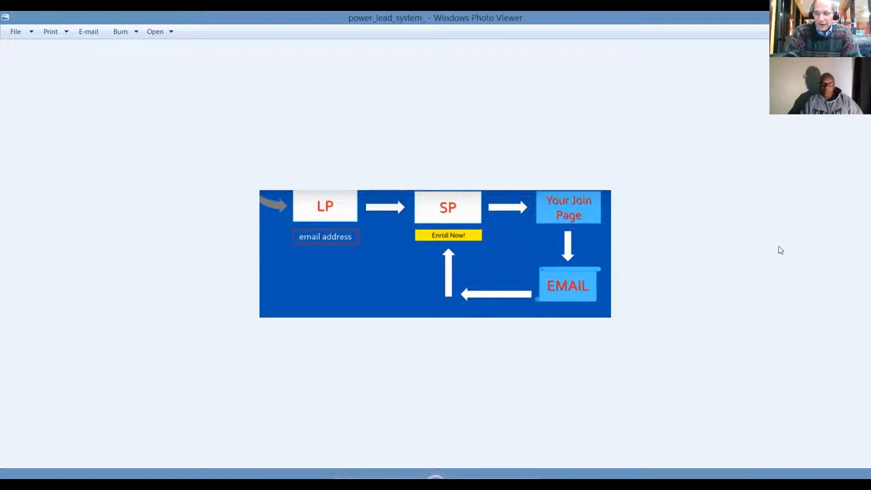
pyautogui.moveTo(817, 244)
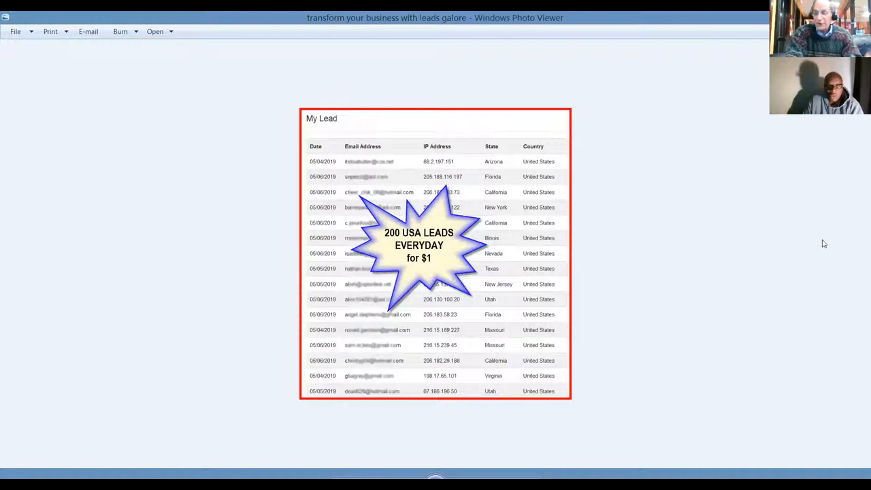
pyautogui.moveTo(857, 302)
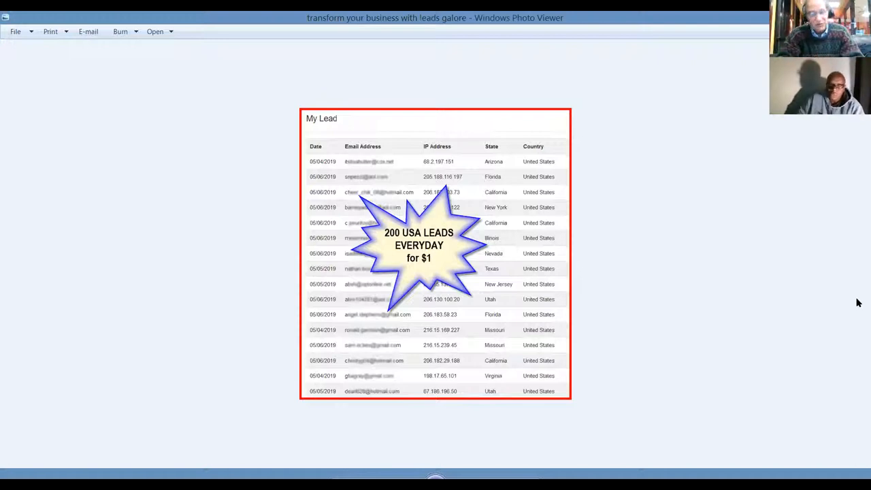
pyautogui.moveTo(859, 287)
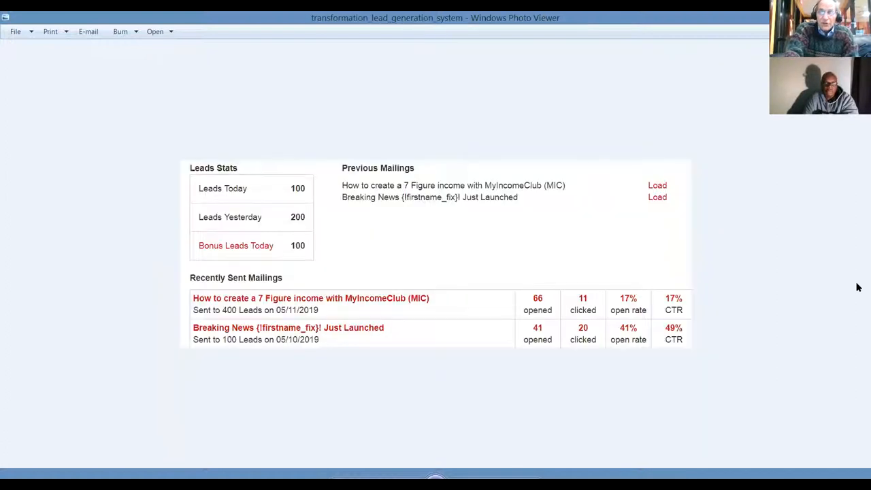
pyautogui.moveTo(5, 453)
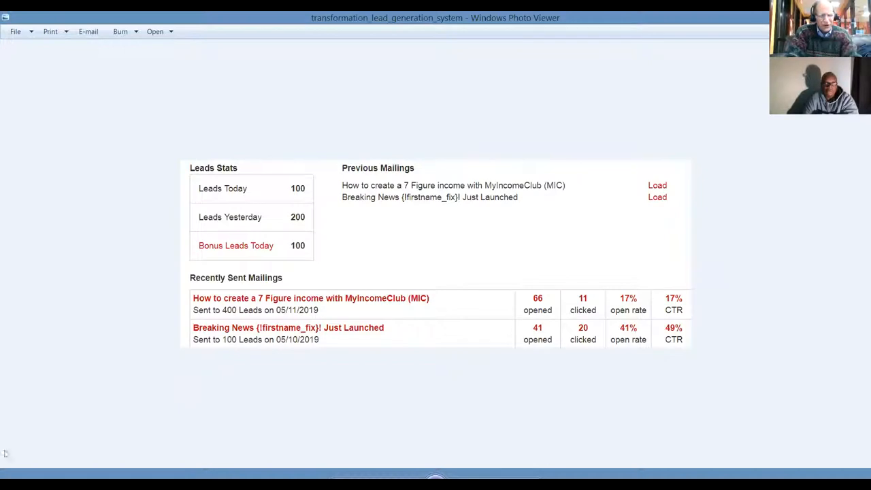
pyautogui.moveTo(457, 357)
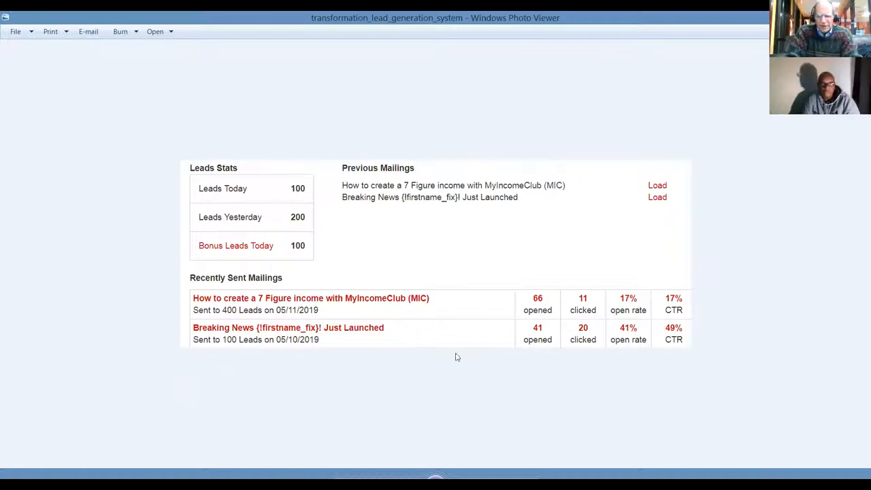
pyautogui.moveTo(119, 241)
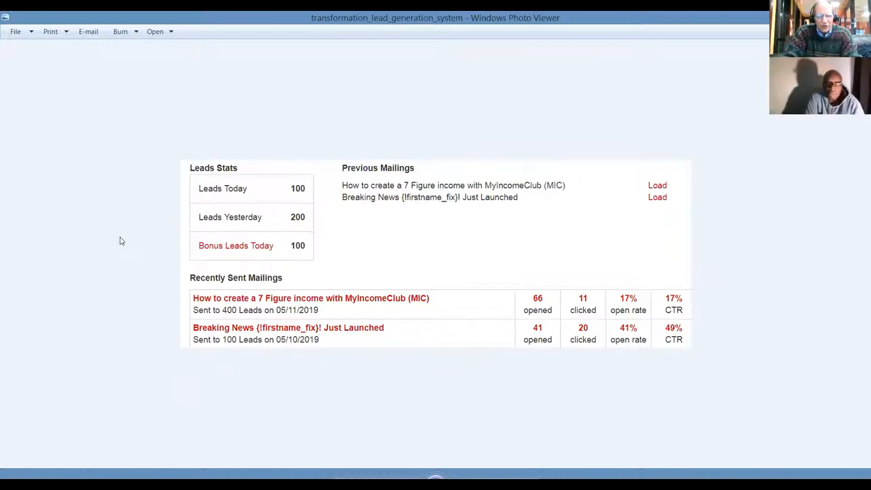
pyautogui.moveTo(192, 315)
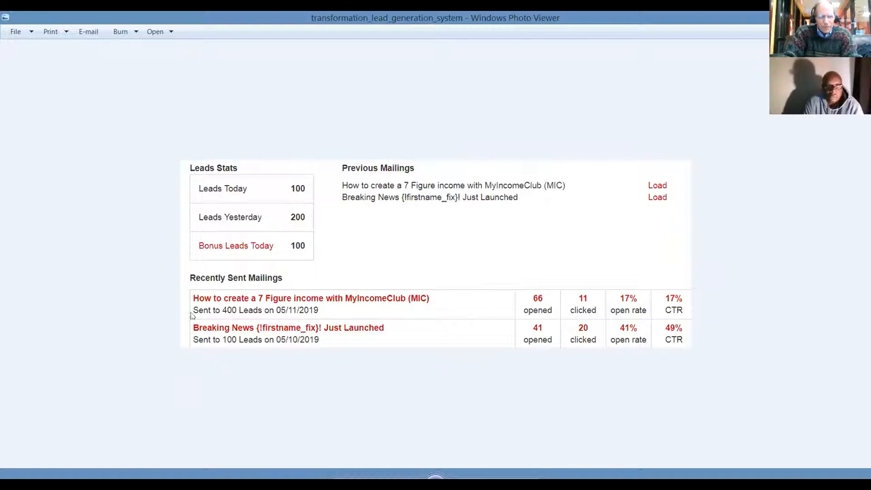
pyautogui.moveTo(574, 335)
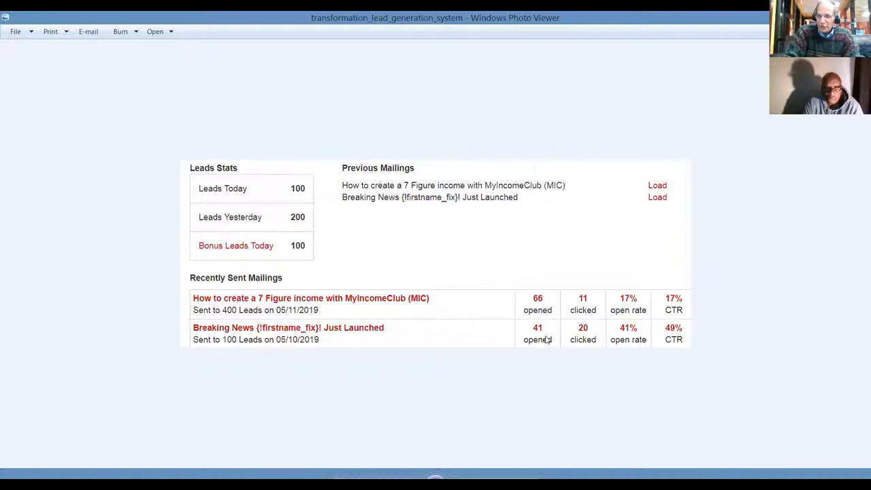
pyautogui.moveTo(640, 338)
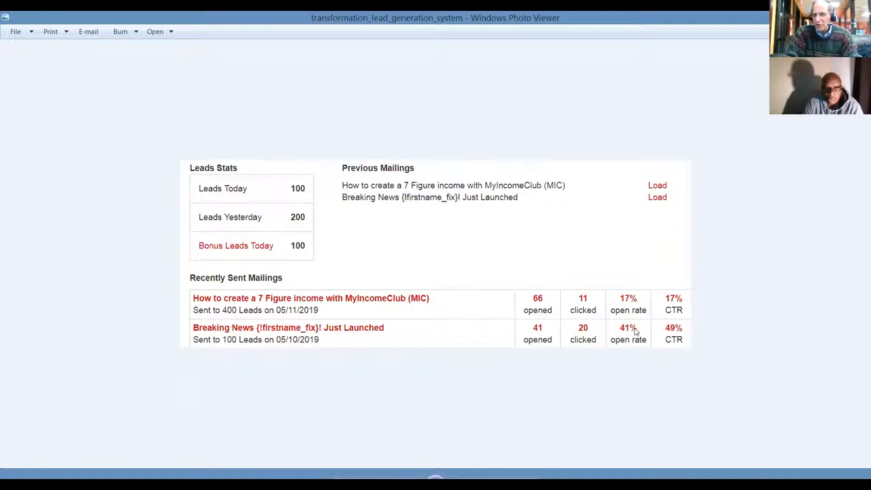
pyautogui.moveTo(683, 333)
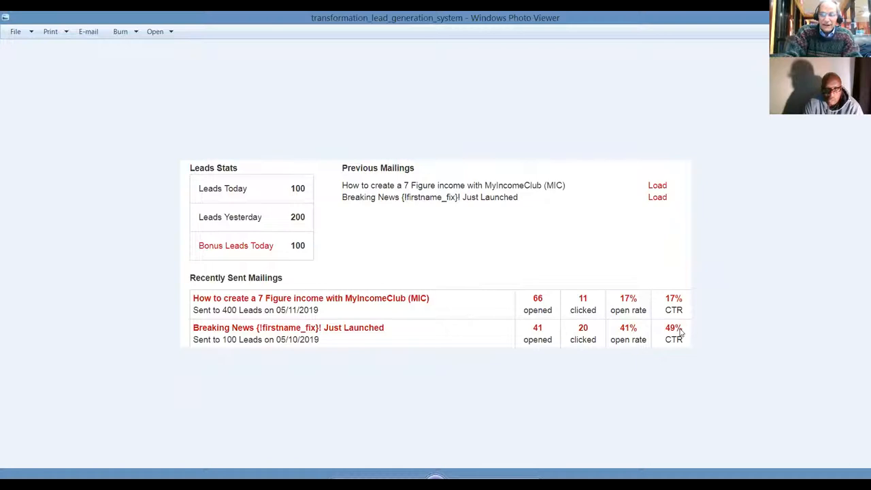
pyautogui.moveTo(858, 341)
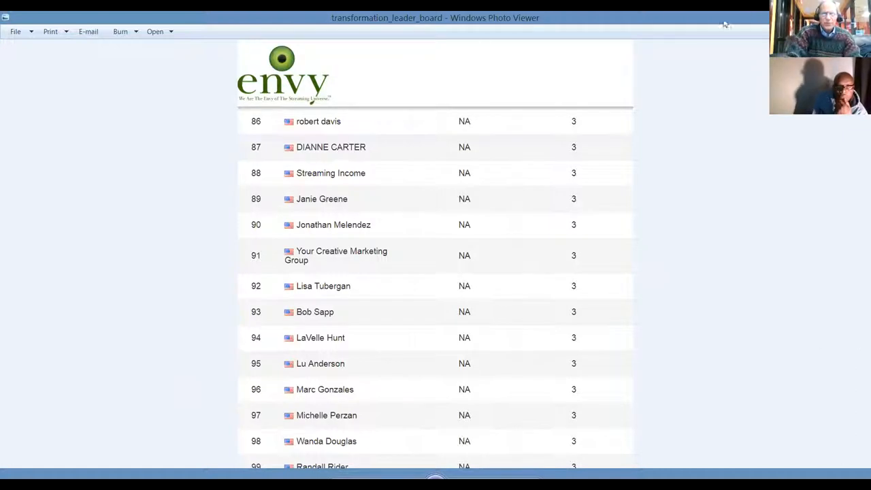
pyautogui.moveTo(243, 127)
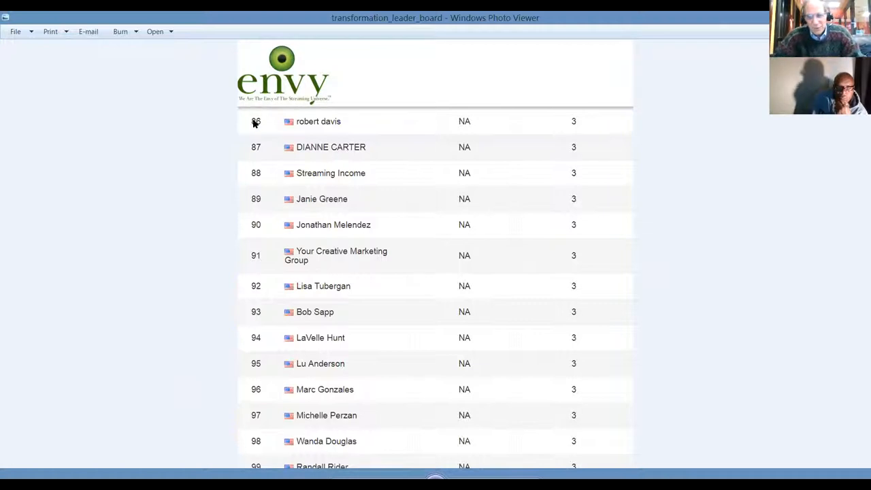
pyautogui.moveTo(431, 216)
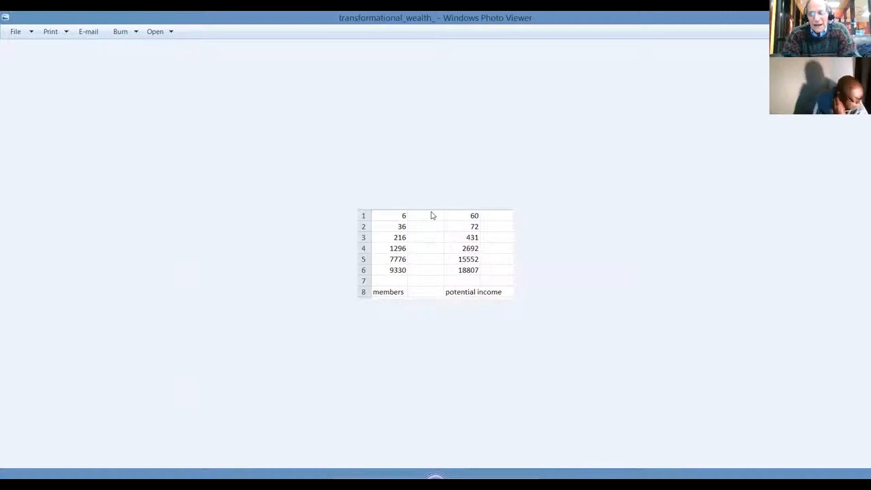
pyautogui.moveTo(478, 182)
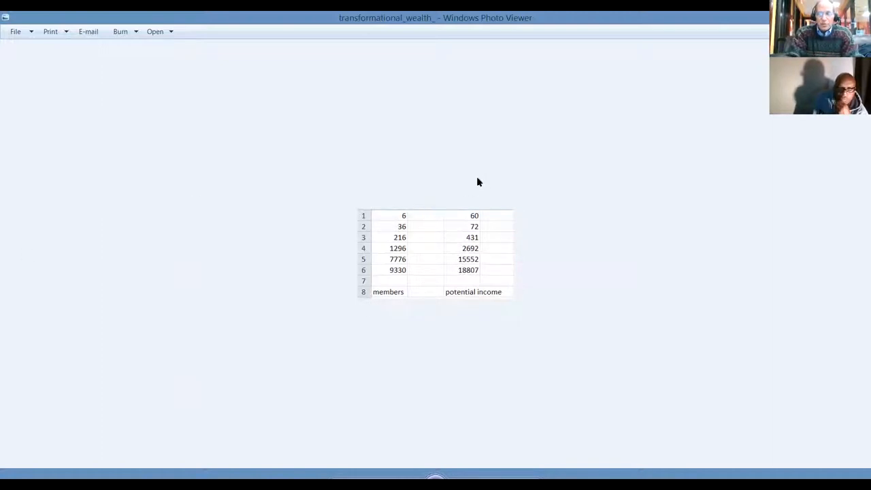
pyautogui.moveTo(477, 218)
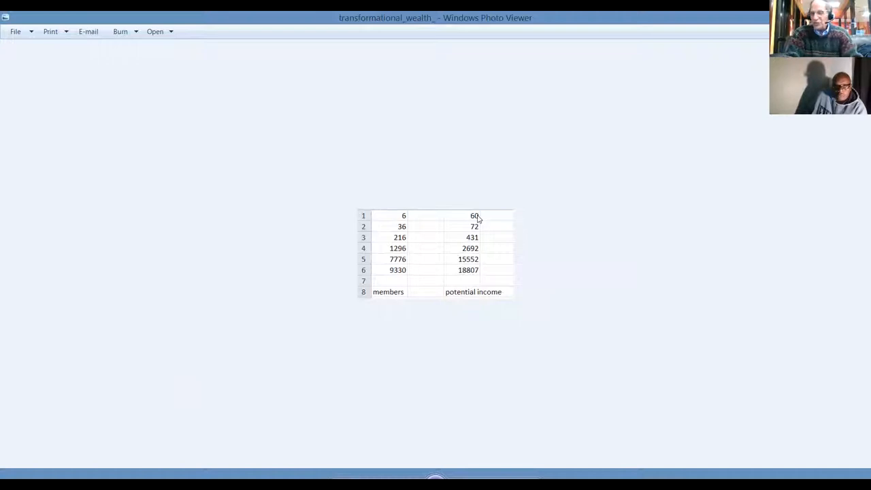
pyautogui.moveTo(400, 224)
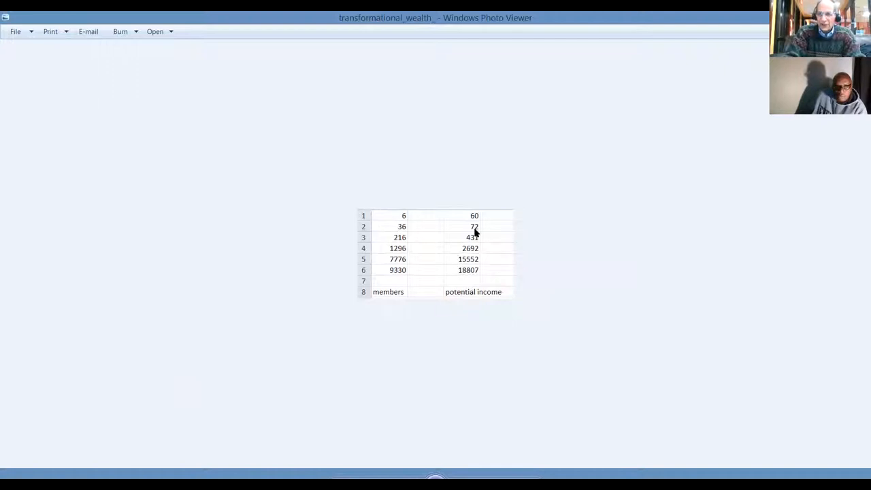
pyautogui.moveTo(381, 264)
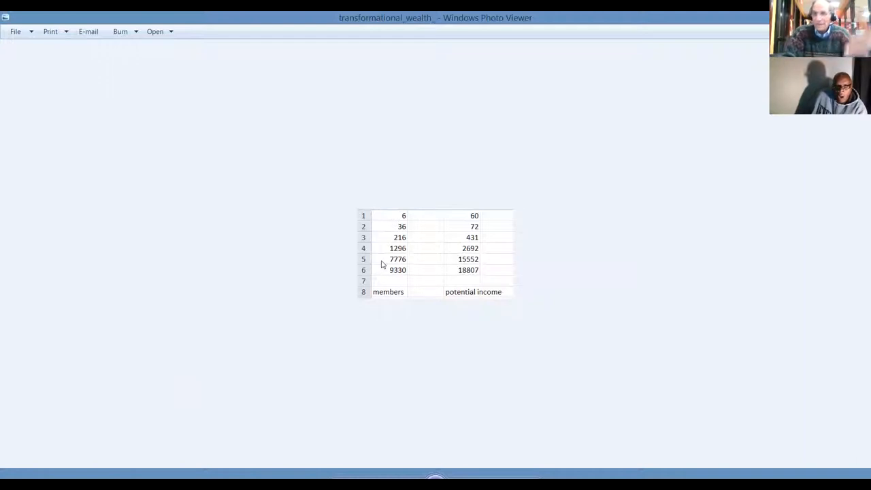
pyautogui.moveTo(486, 272)
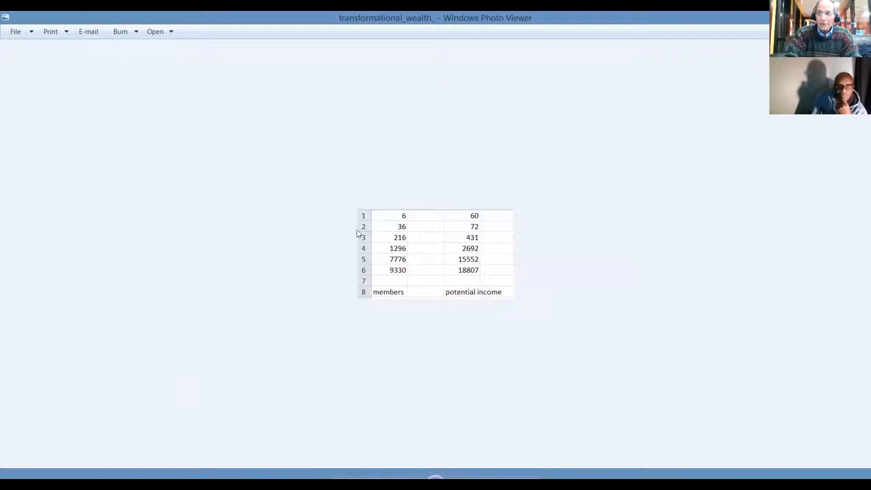
pyautogui.moveTo(399, 225)
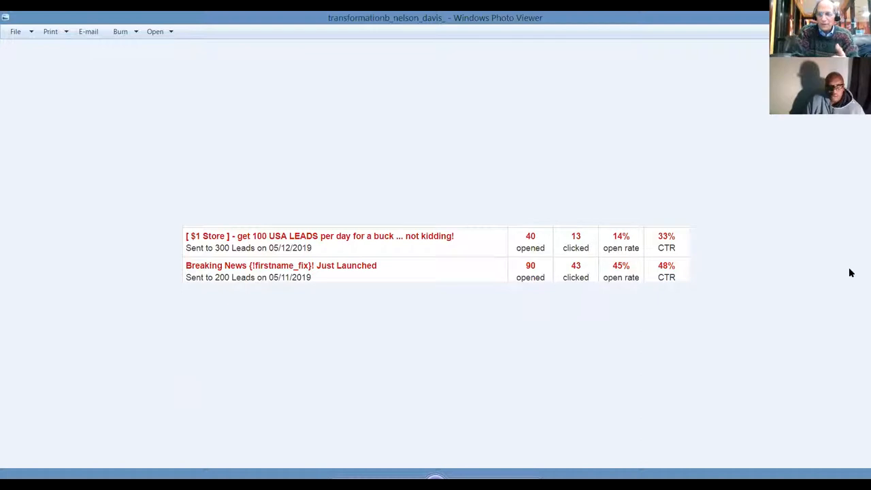
pyautogui.moveTo(858, 295)
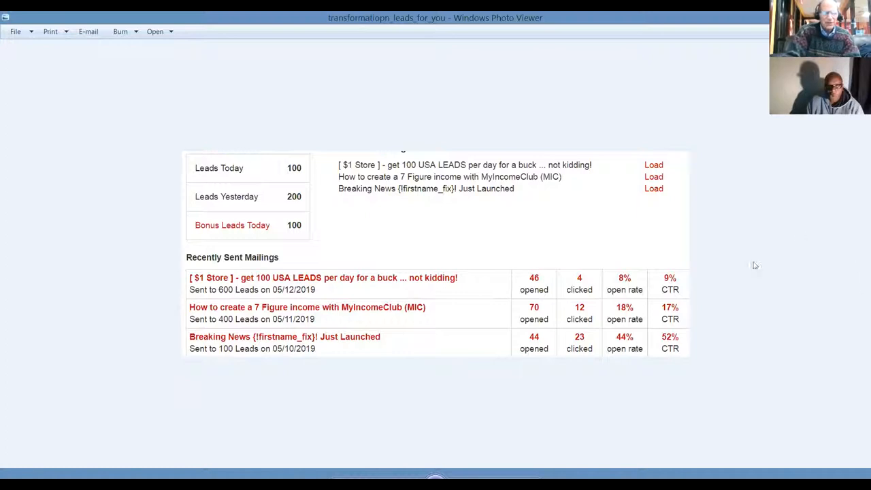
pyautogui.moveTo(573, 239)
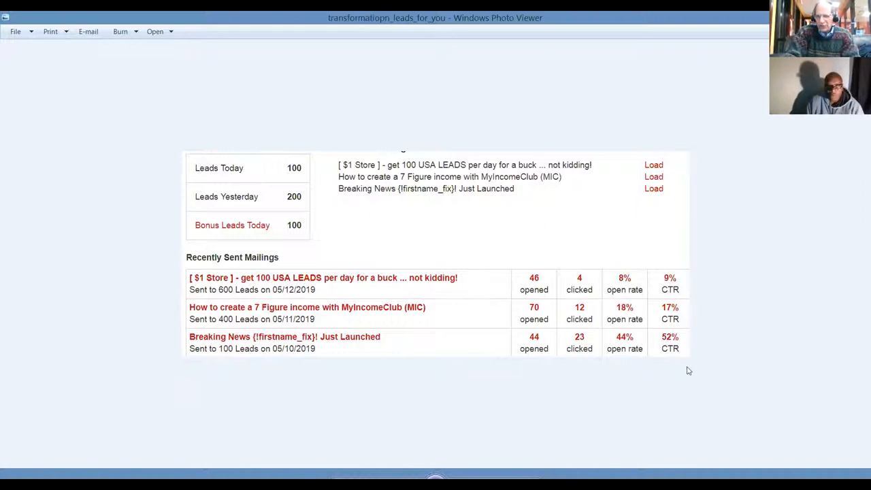
pyautogui.moveTo(277, 352)
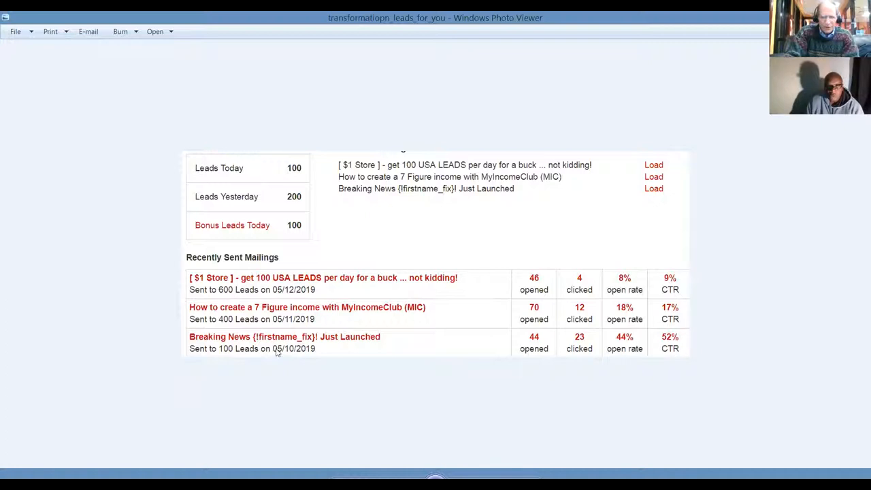
pyautogui.moveTo(684, 311)
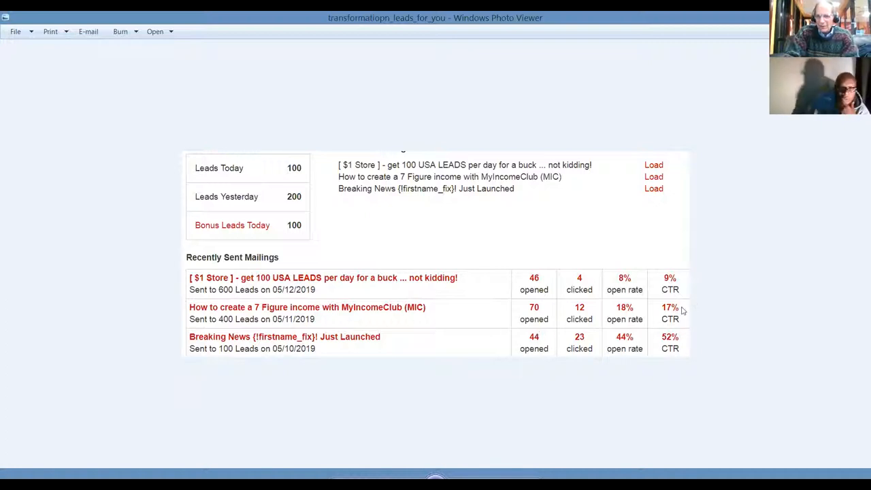
pyautogui.moveTo(620, 330)
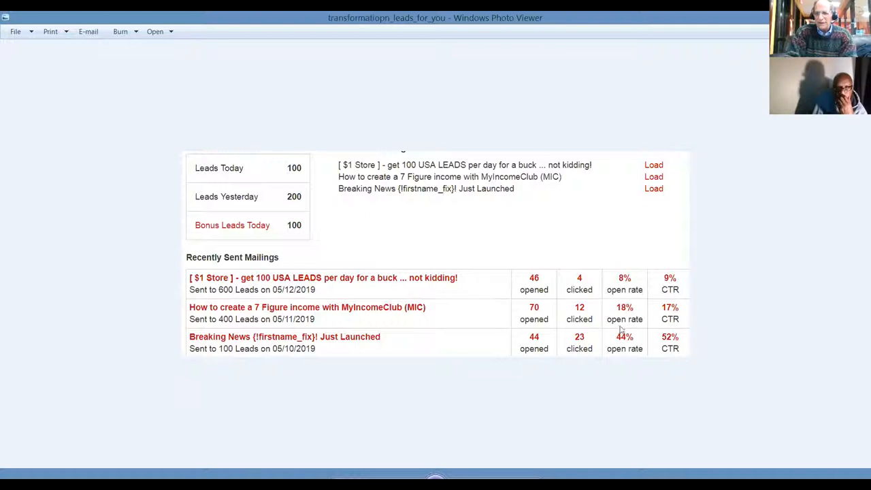
pyautogui.moveTo(273, 283)
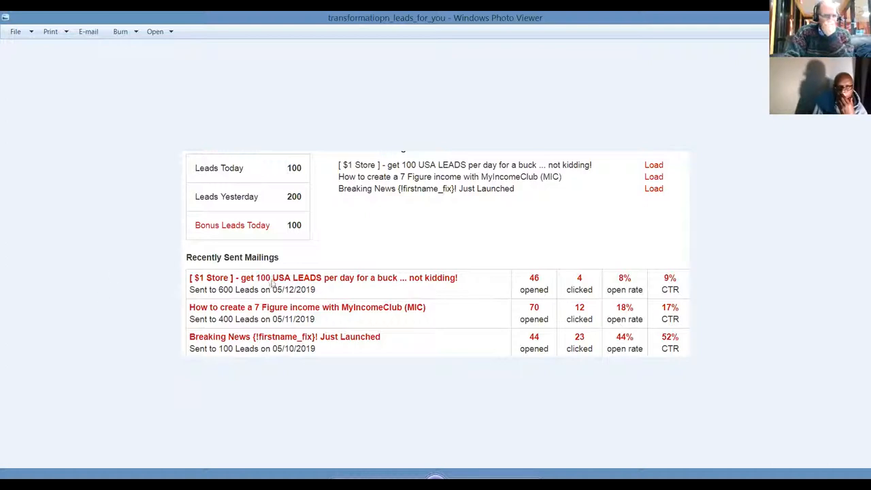
pyautogui.moveTo(858, 383)
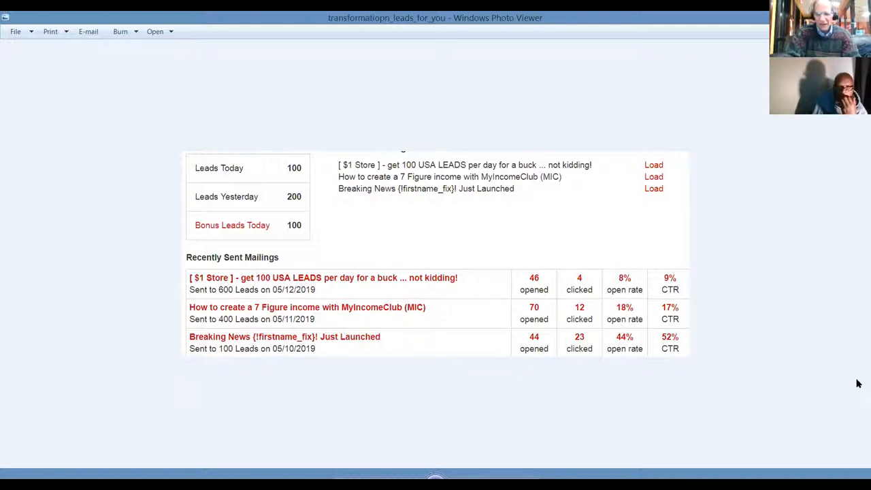